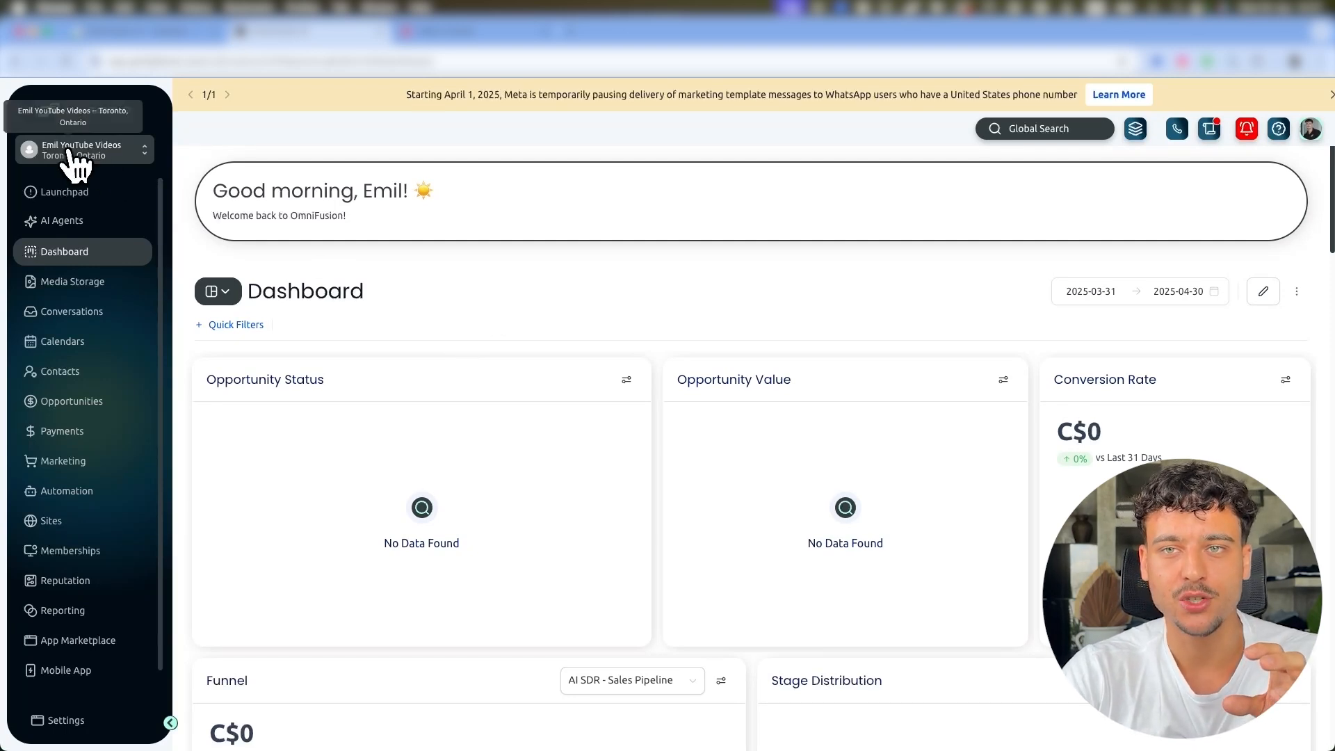
Leave the dashboard and open the account settings on the Business Profile page.
{"action": "left_click", "coordinate": [81, 150]}
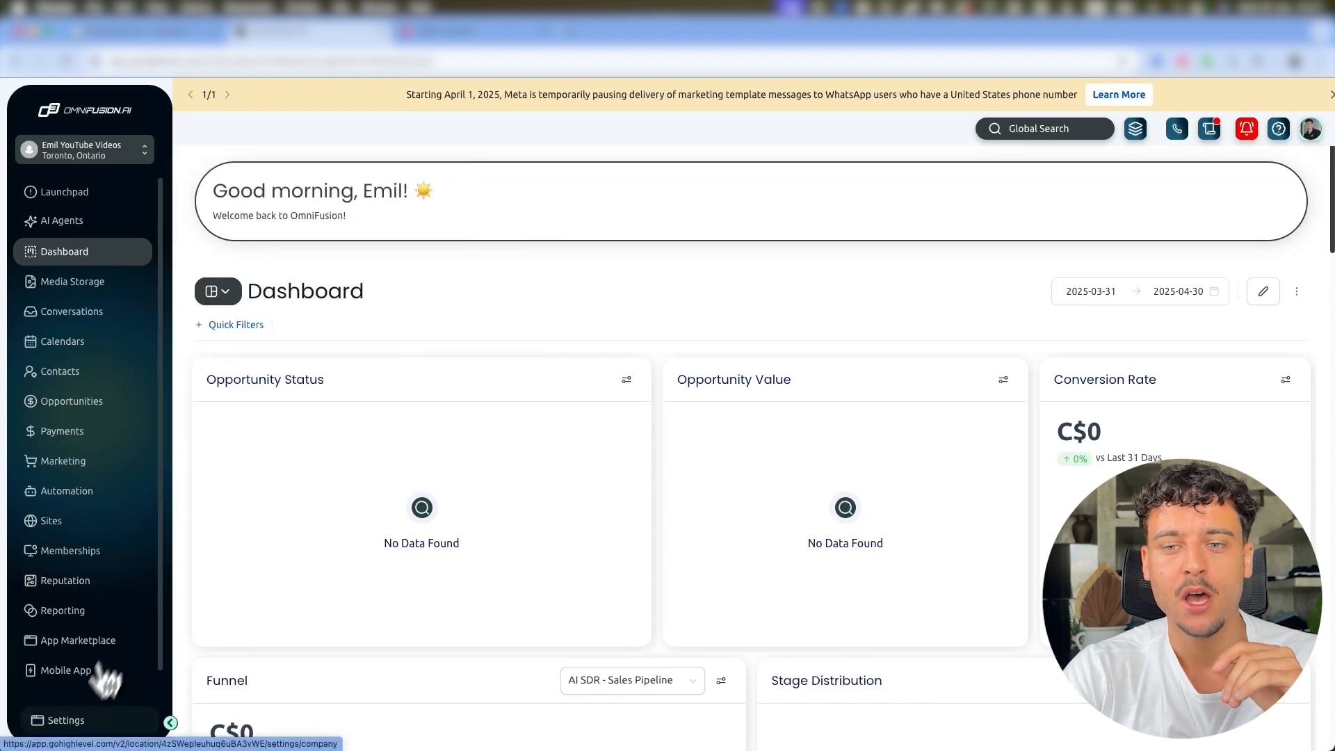
{"action": "left_click", "coordinate": [66, 718]}
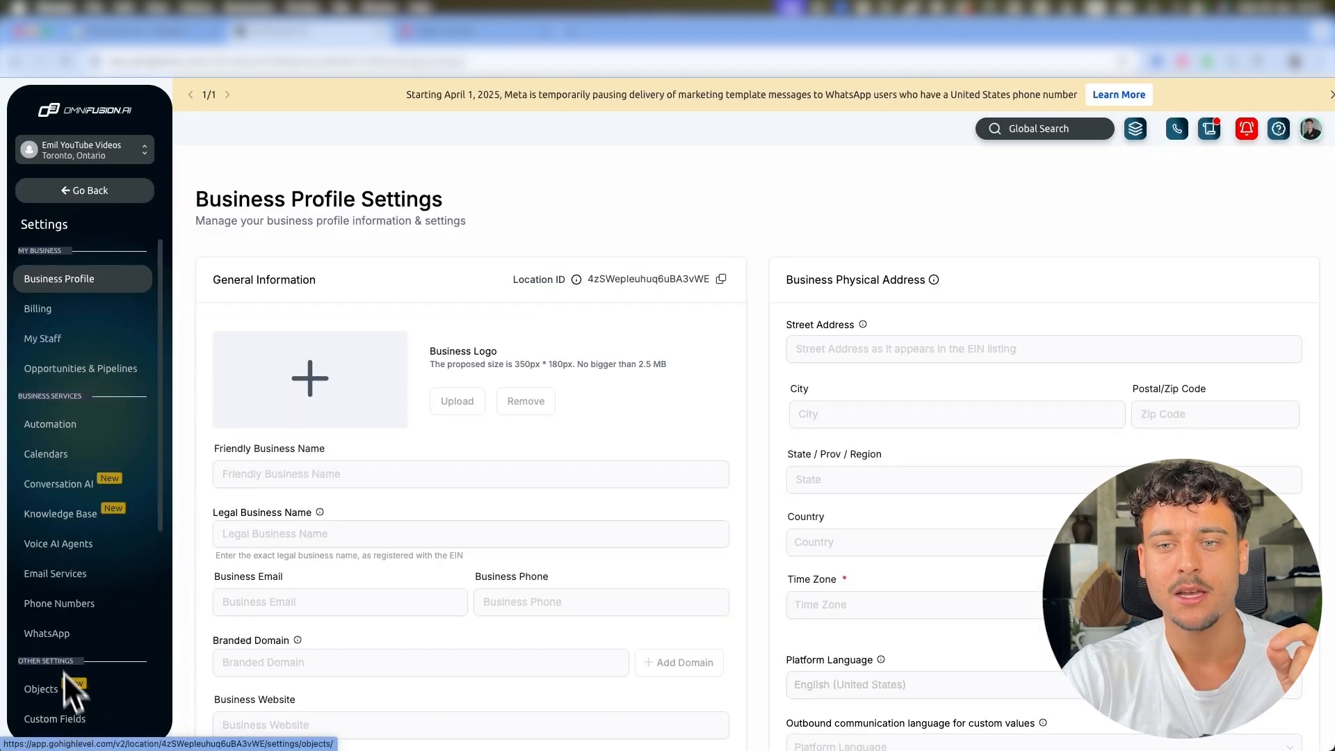
Open the WhatsApp settings page with its signup options.
{"action": "left_click", "coordinate": [47, 632]}
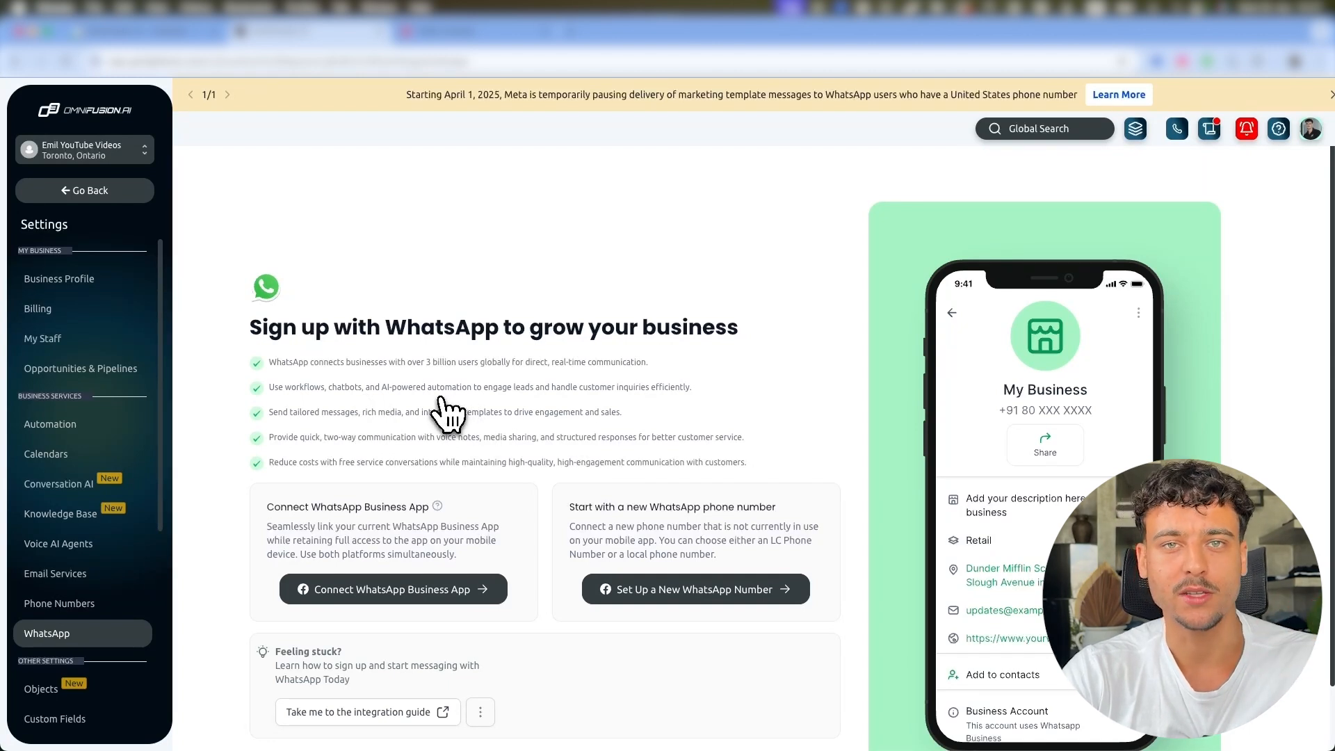
{"action": "mouse_move", "coordinate": [727, 574]}
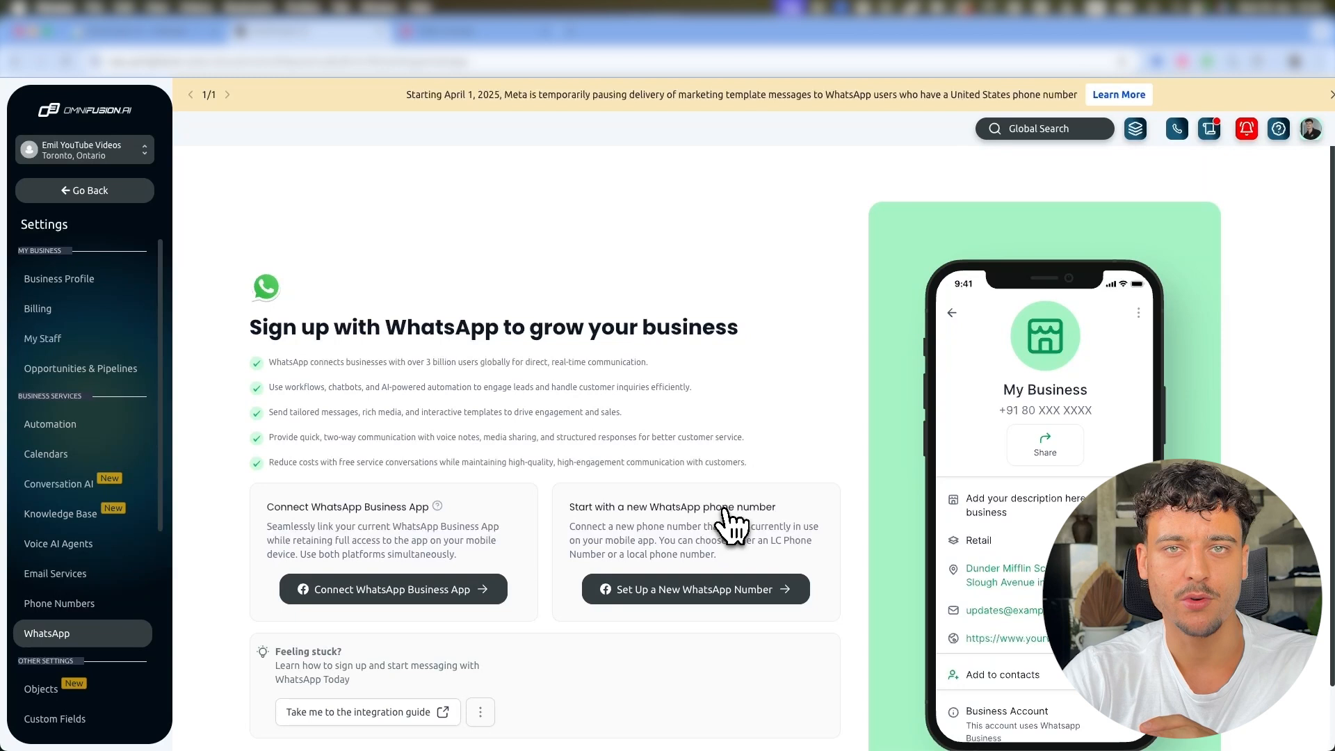
{"action": "mouse_move", "coordinate": [604, 469]}
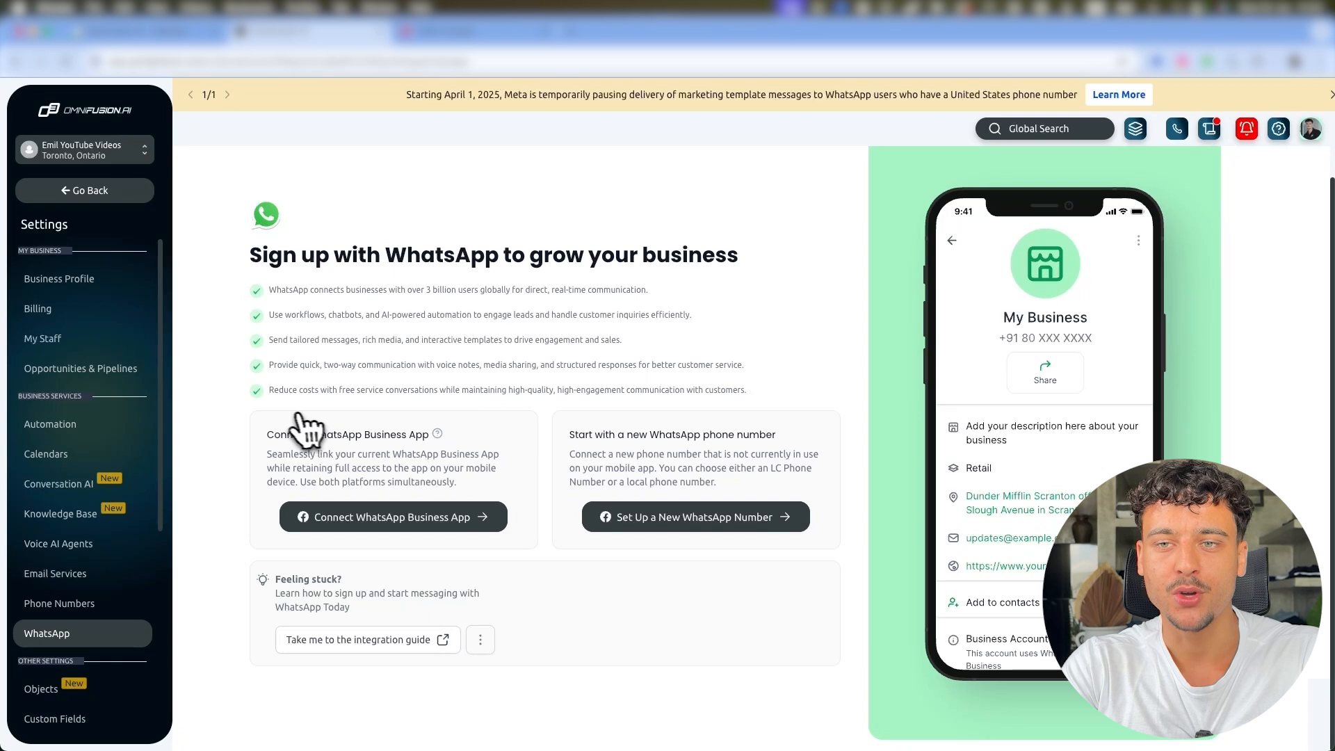
{"action": "mouse_move", "coordinate": [266, 438]}
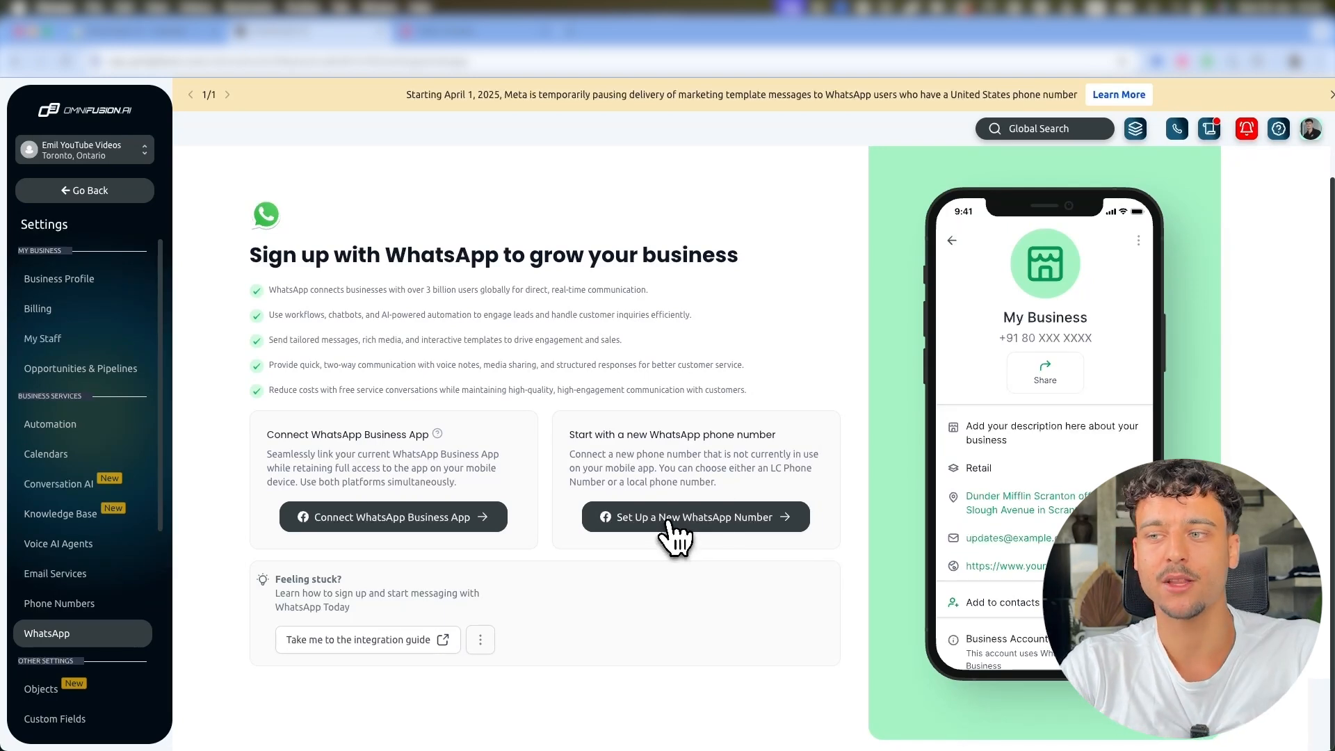
{"action": "left_click", "coordinate": [695, 517]}
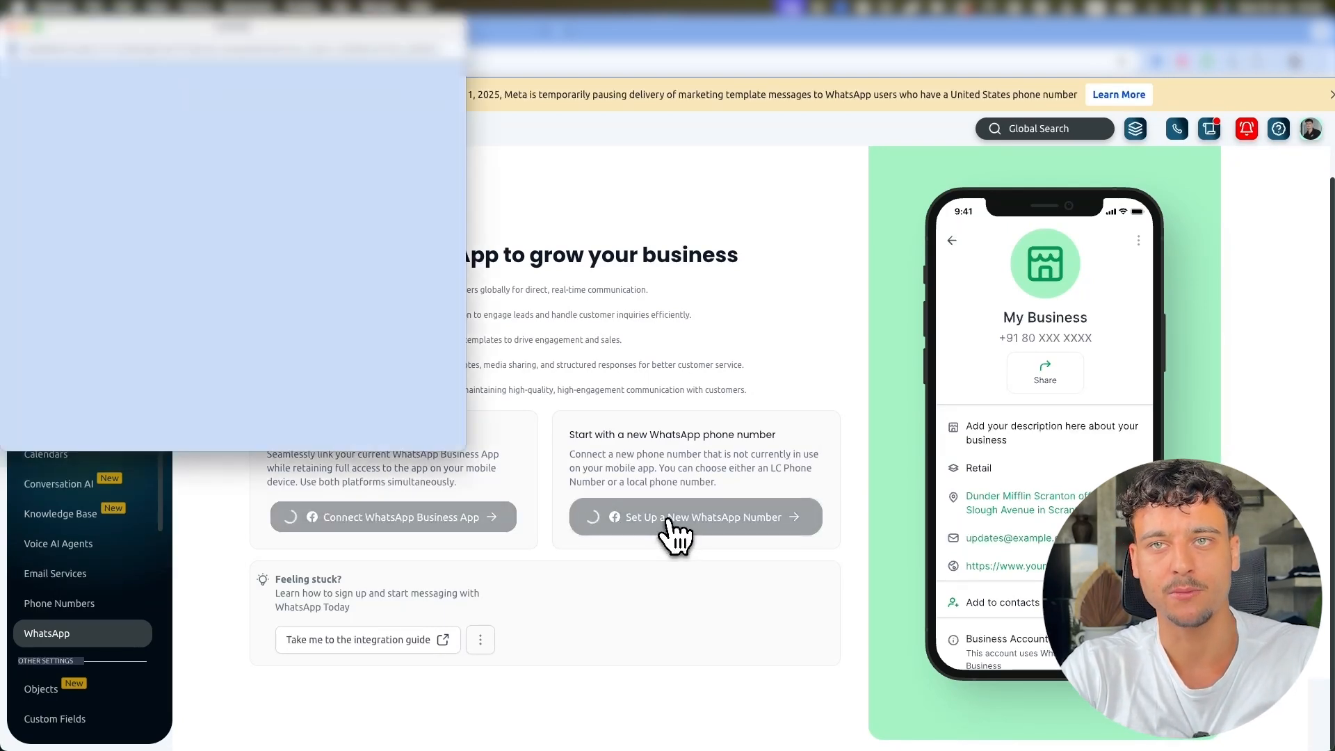
{"action": "left_click", "coordinate": [695, 517]}
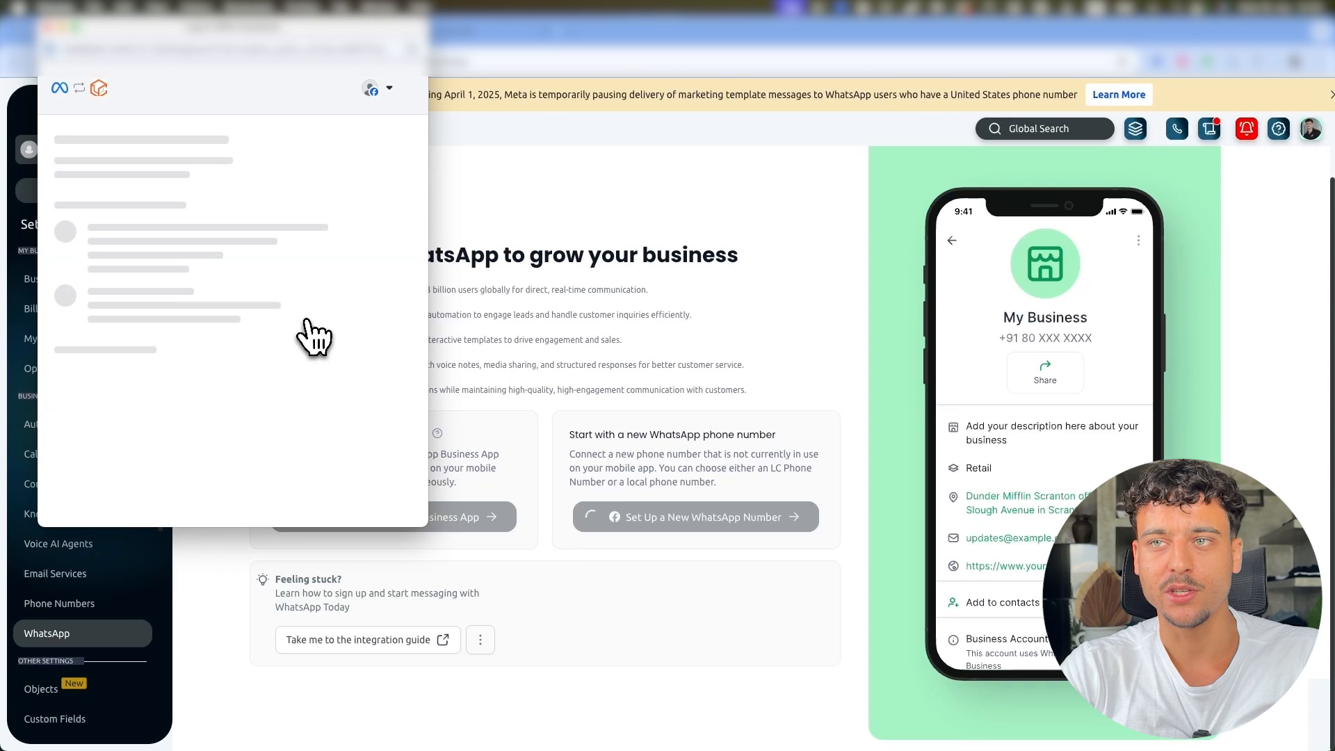
{"action": "left_click", "coordinate": [395, 503]}
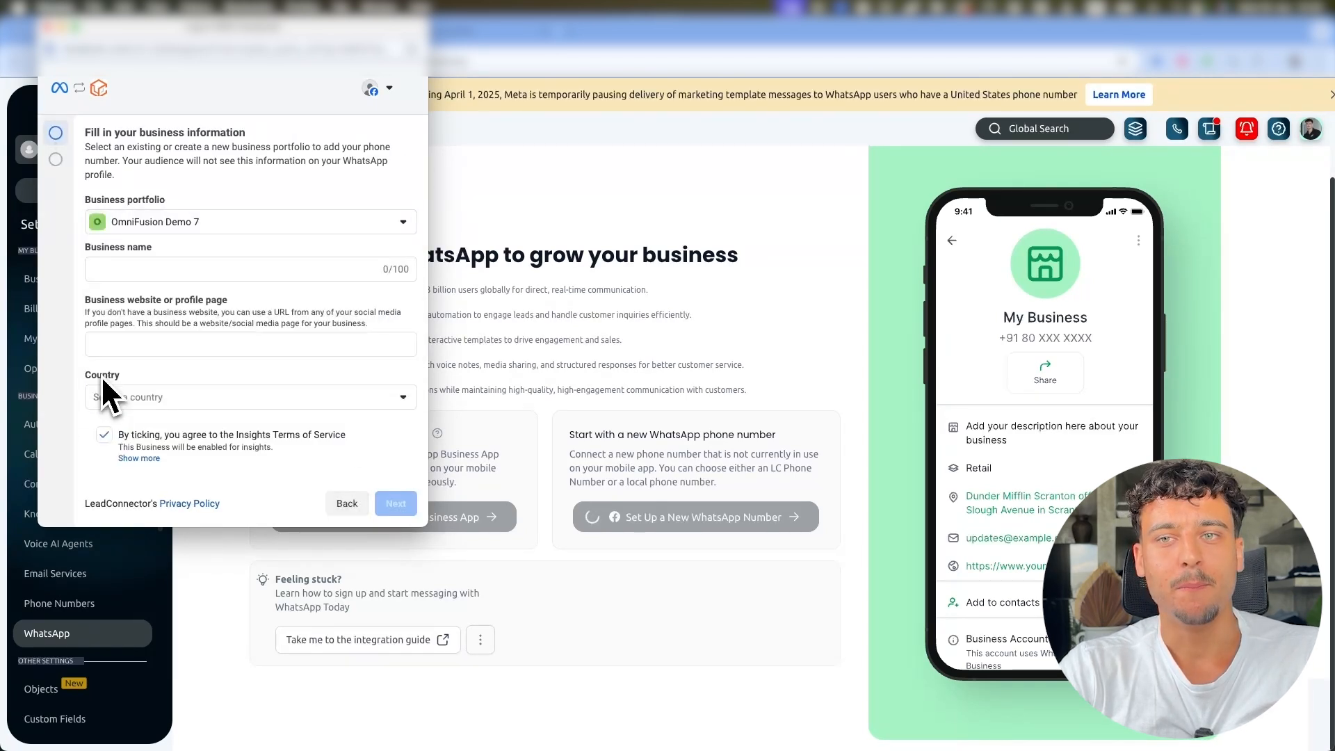
{"action": "type", "text": "OmniFusion"}
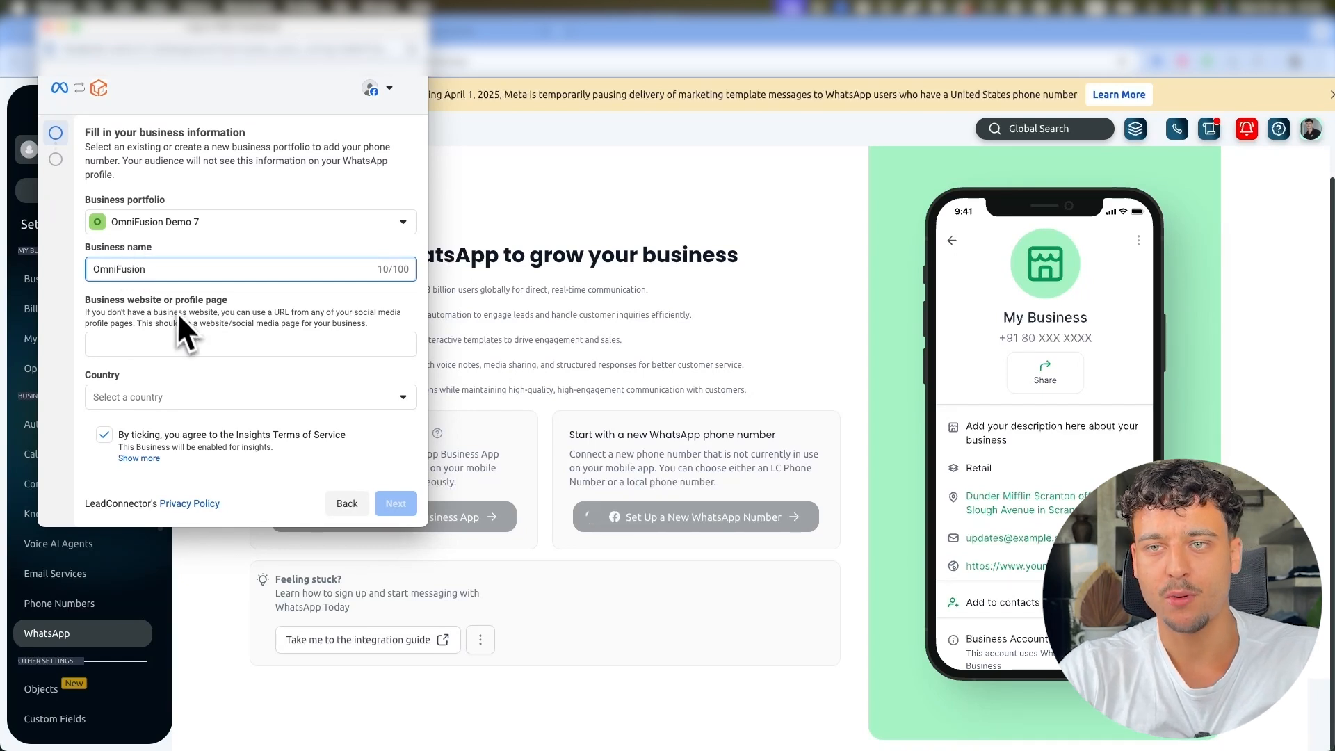
{"action": "type", "text": "https://"}
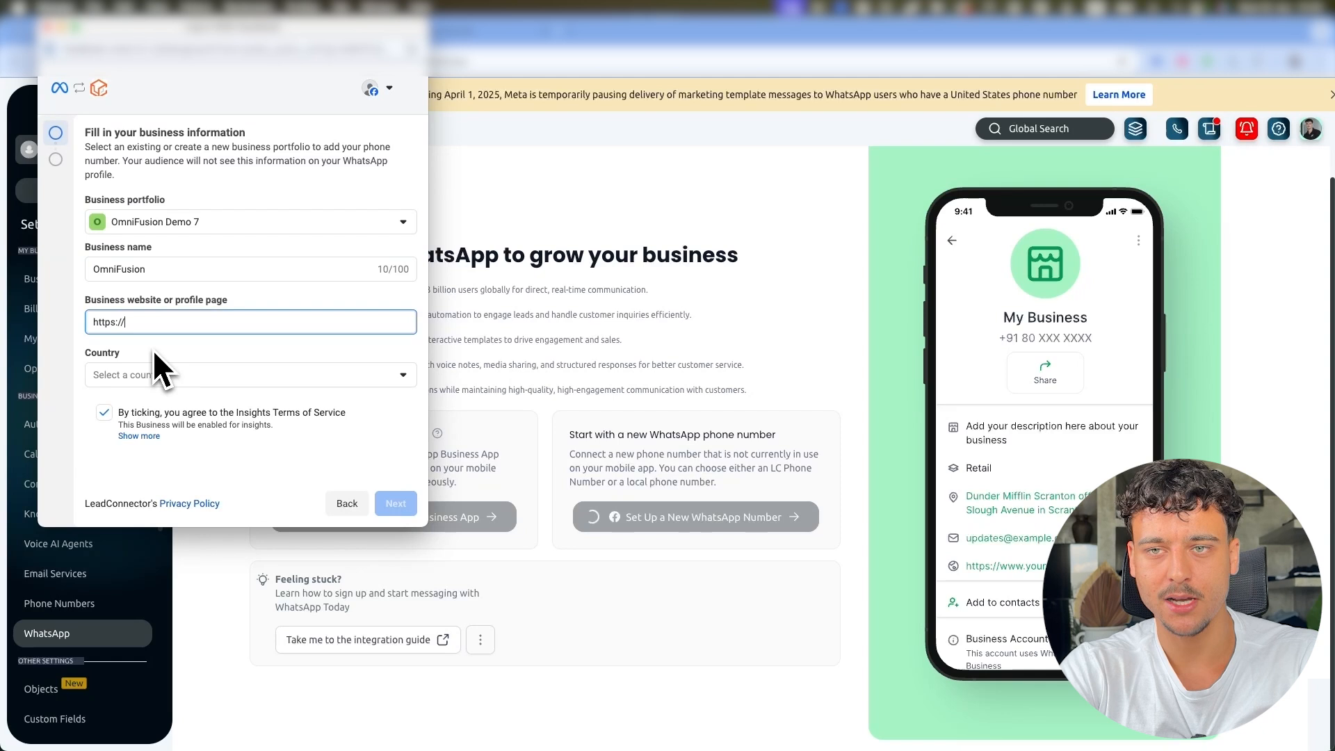
{"action": "type", "text": "omnifusion.ai"}
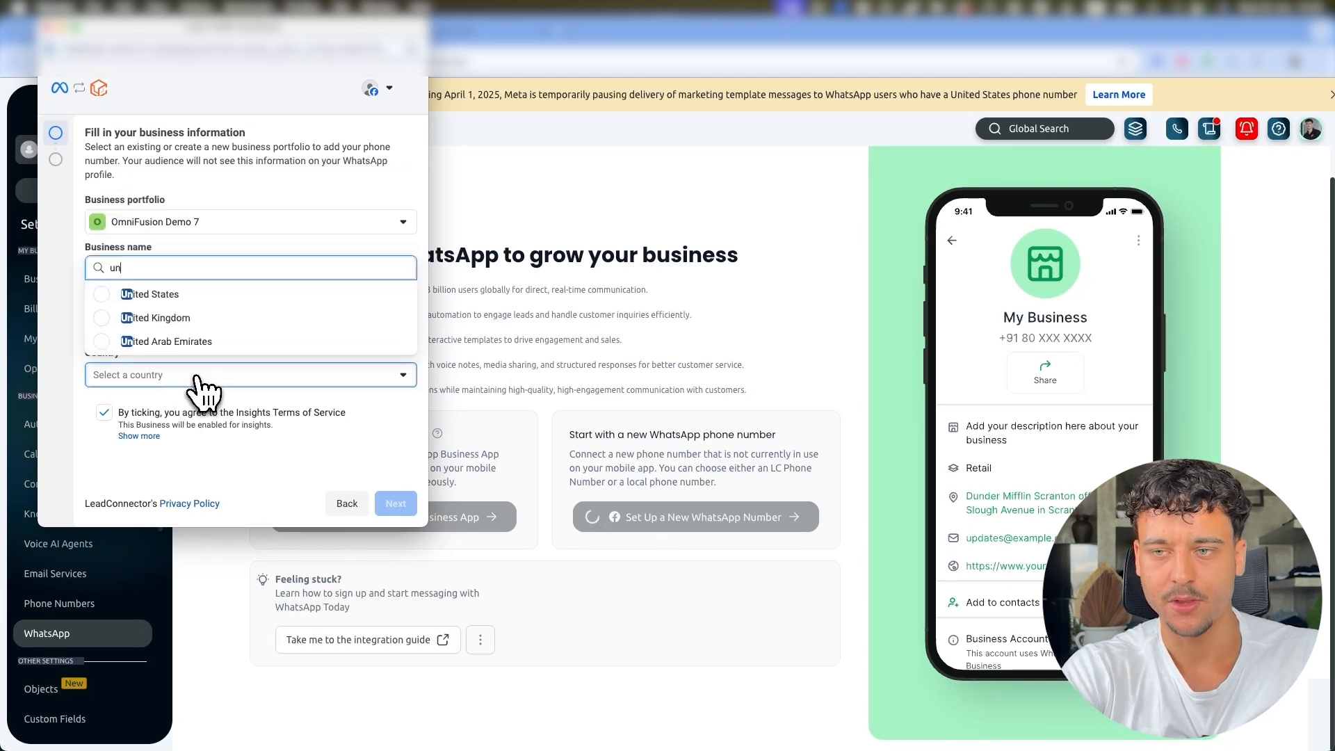
{"action": "left_click", "coordinate": [150, 293]}
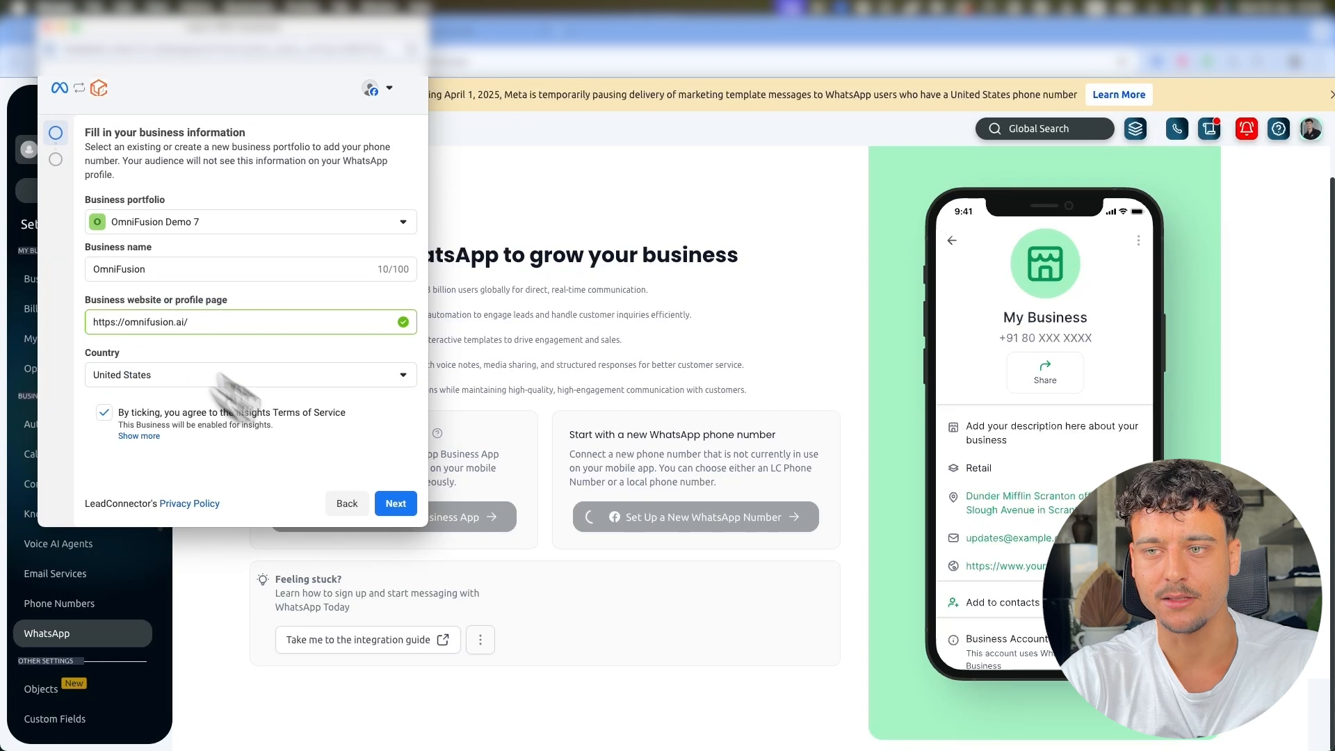
{"action": "left_click", "coordinate": [395, 503]}
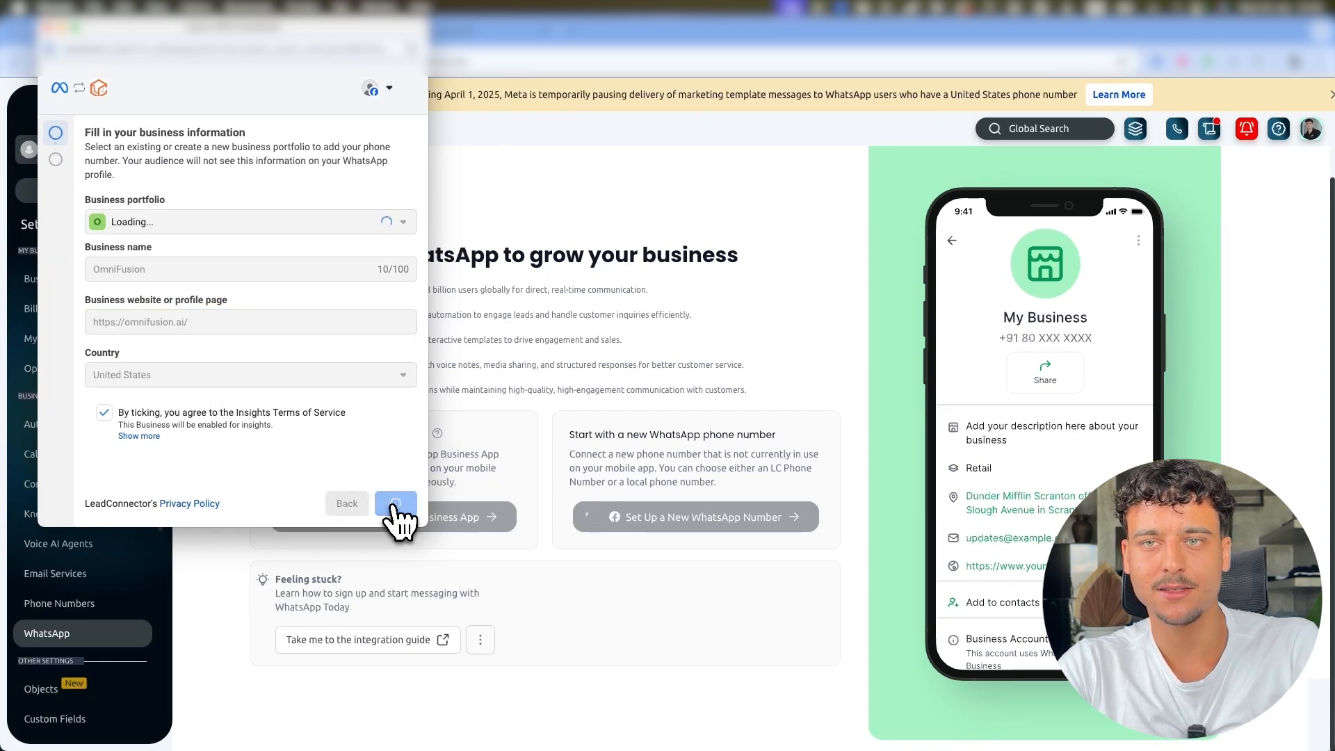
Create the OmniFusion WhatsApp Business account and approve LeadConnector's access request.
{"action": "left_click", "coordinate": [395, 503]}
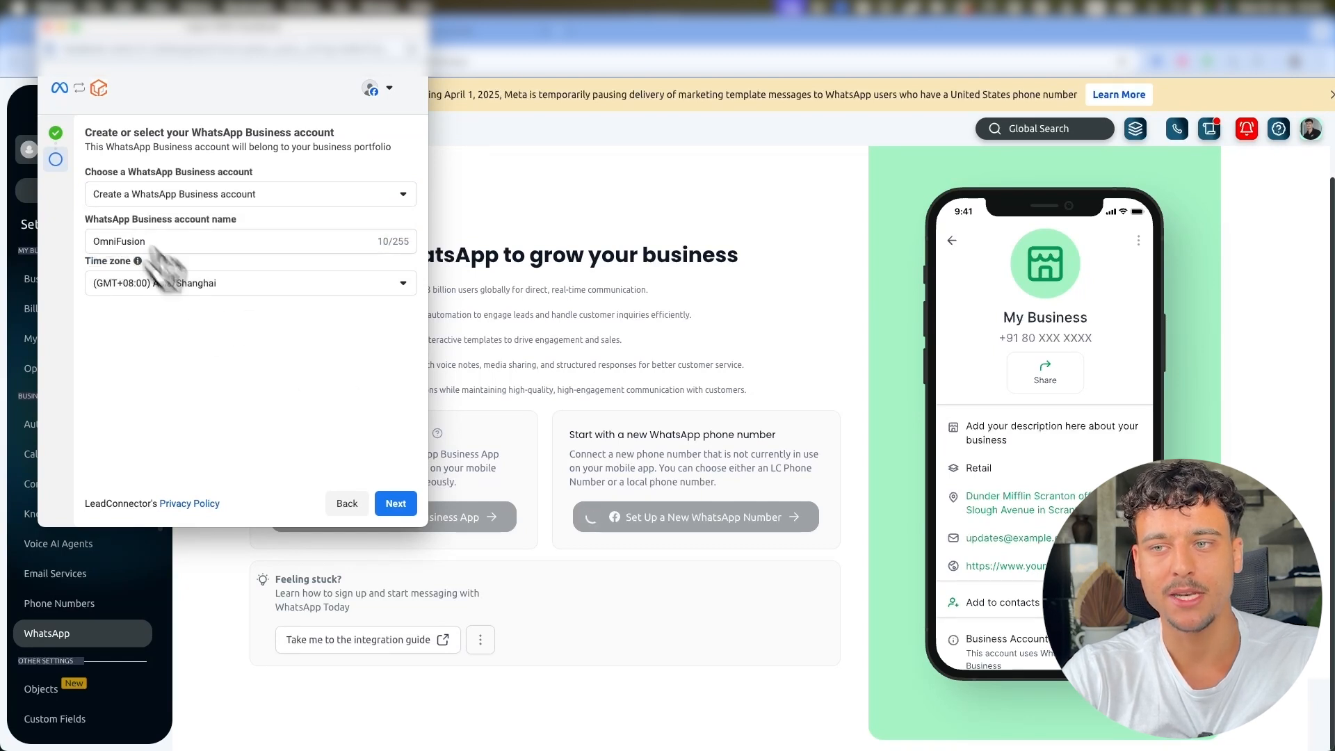
{"action": "left_click", "coordinate": [395, 503]}
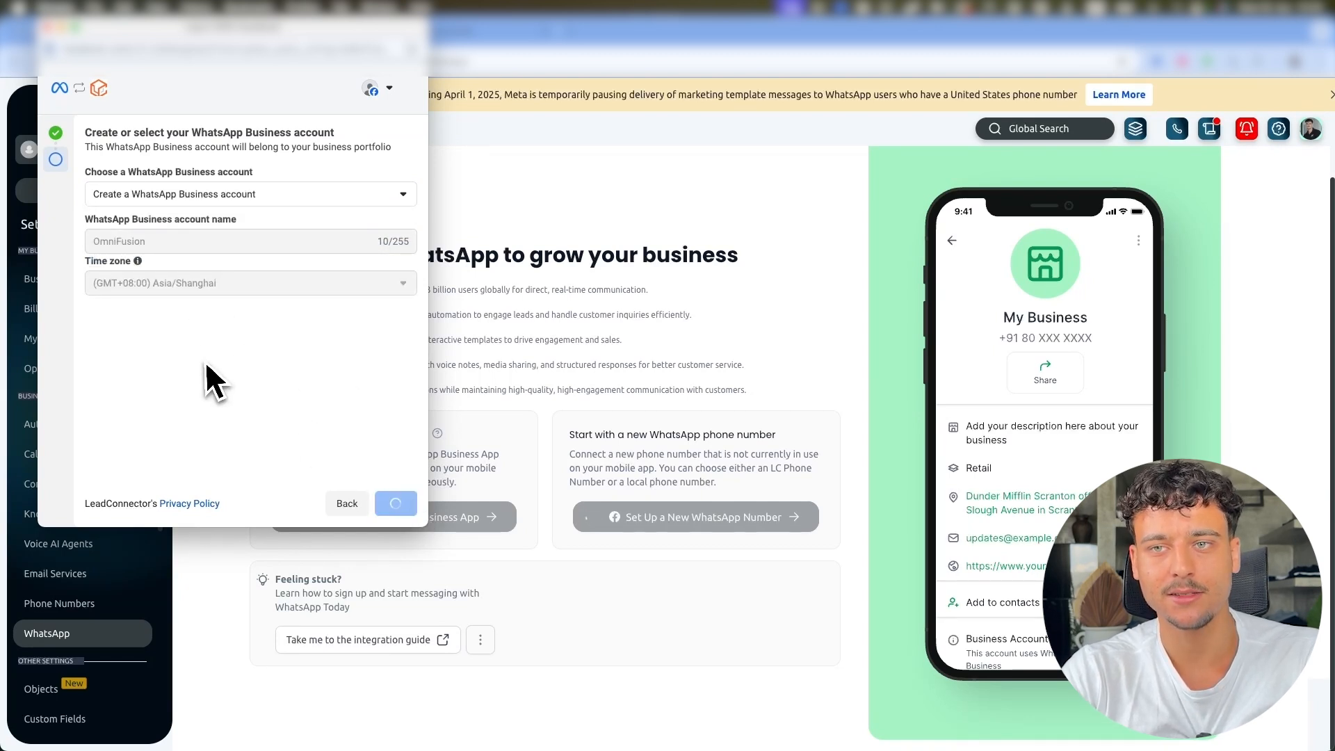
{"action": "left_click", "coordinate": [395, 503]}
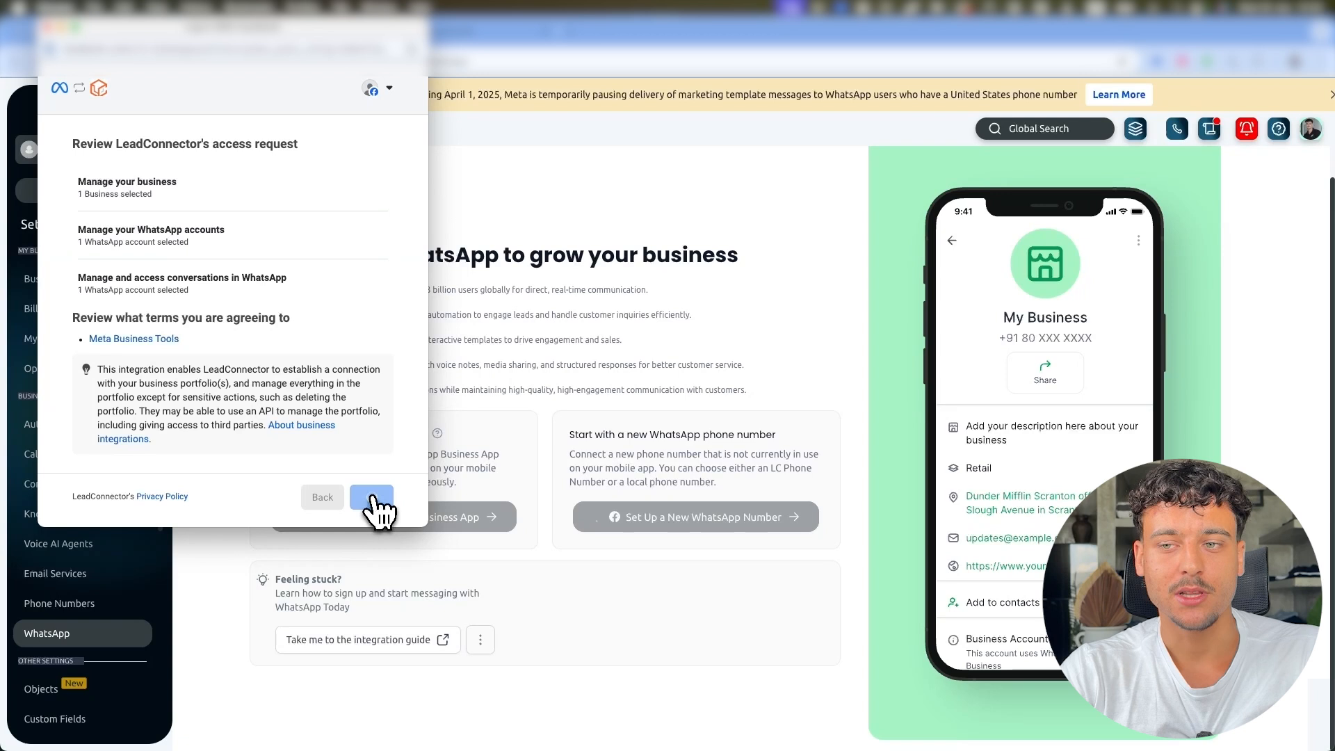
{"action": "left_click", "coordinate": [372, 498]}
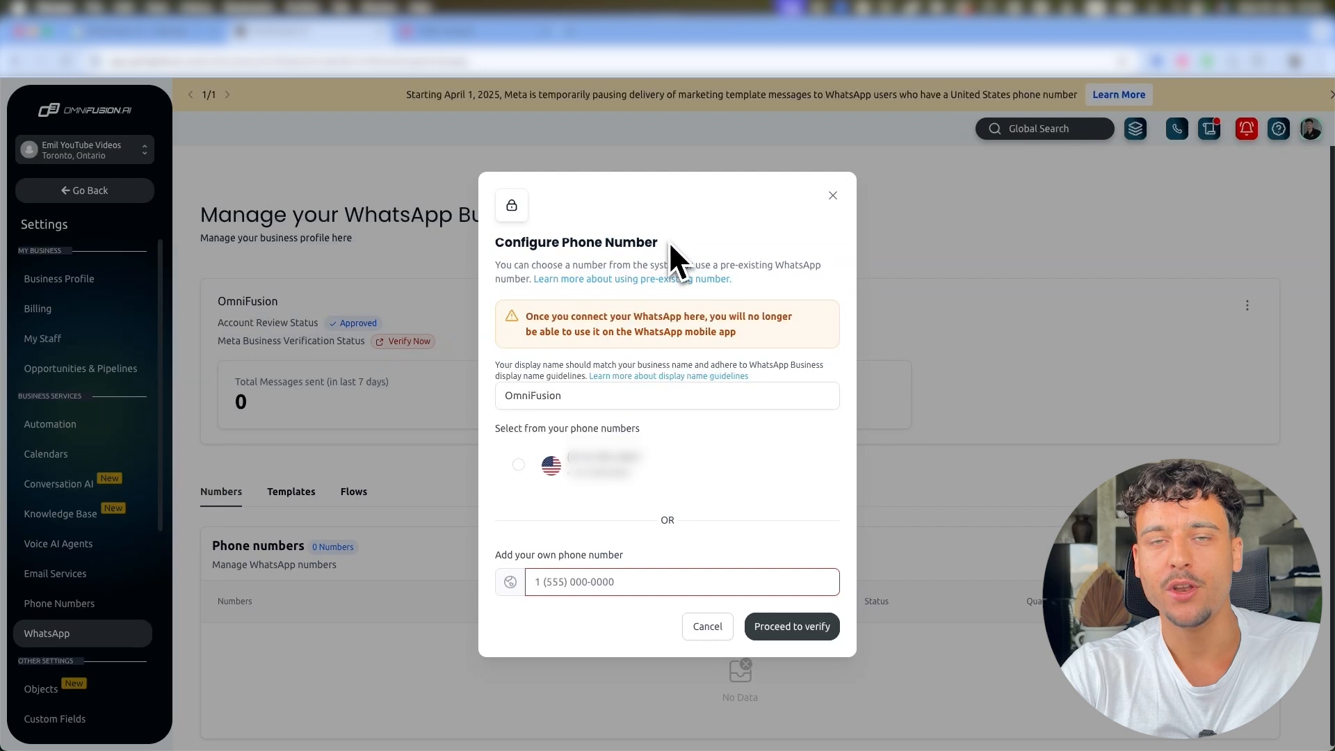
{"action": "mouse_move", "coordinate": [634, 229]}
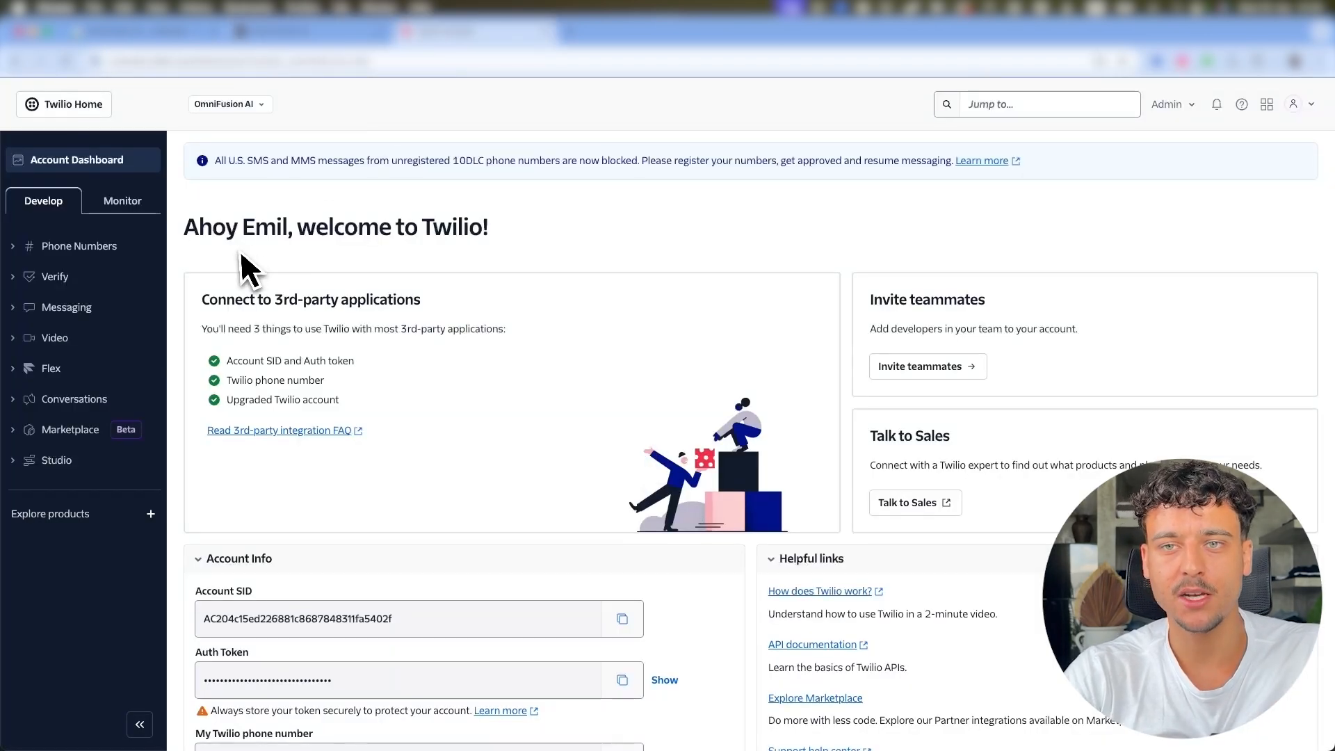
Buy the first listed US local phone number in Twilio Console.
{"action": "left_click", "coordinate": [81, 245]}
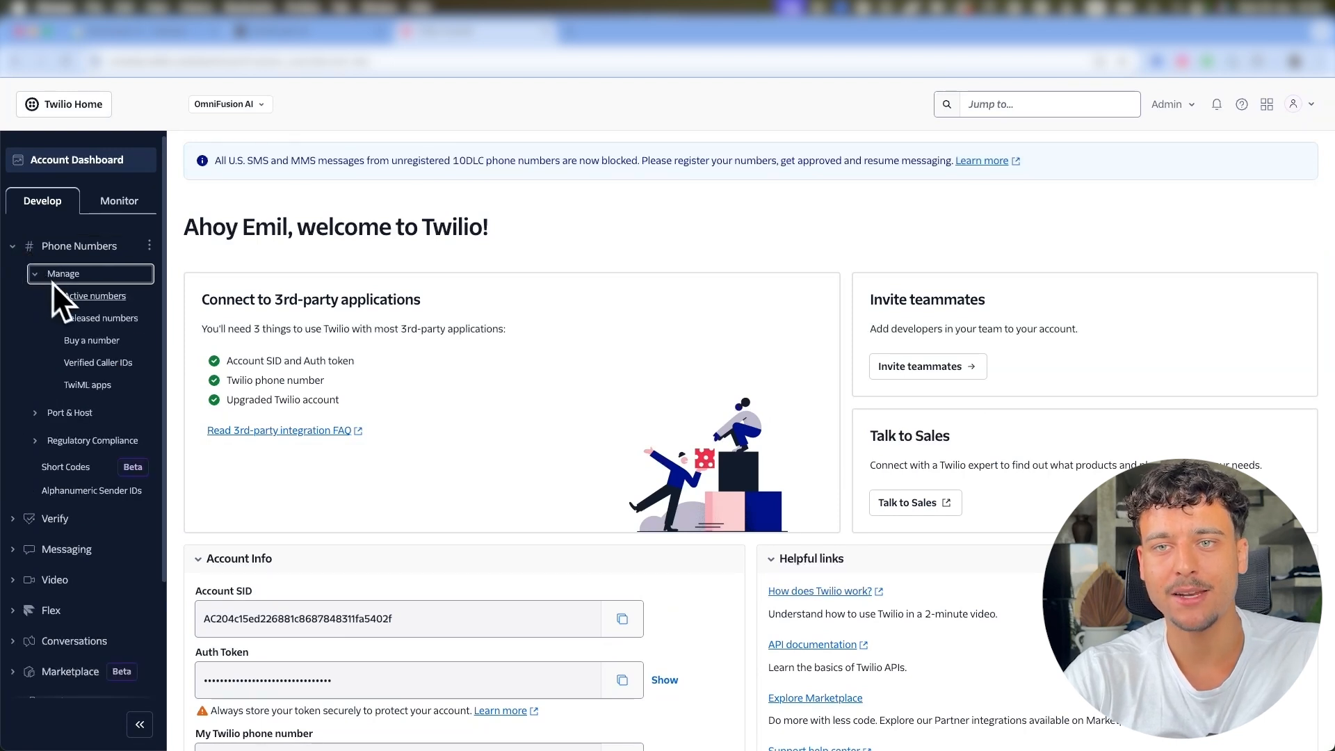
{"action": "left_click", "coordinate": [91, 339]}
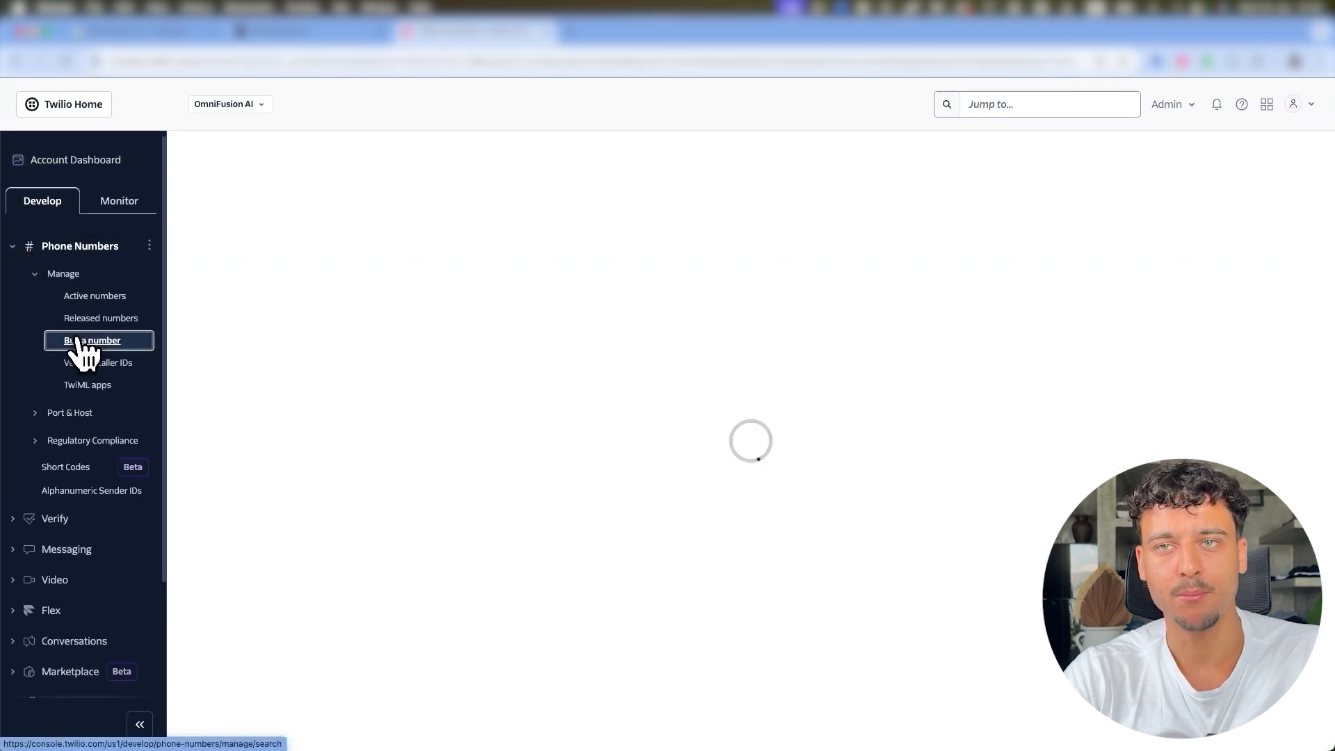
{"action": "left_click", "coordinate": [92, 341]}
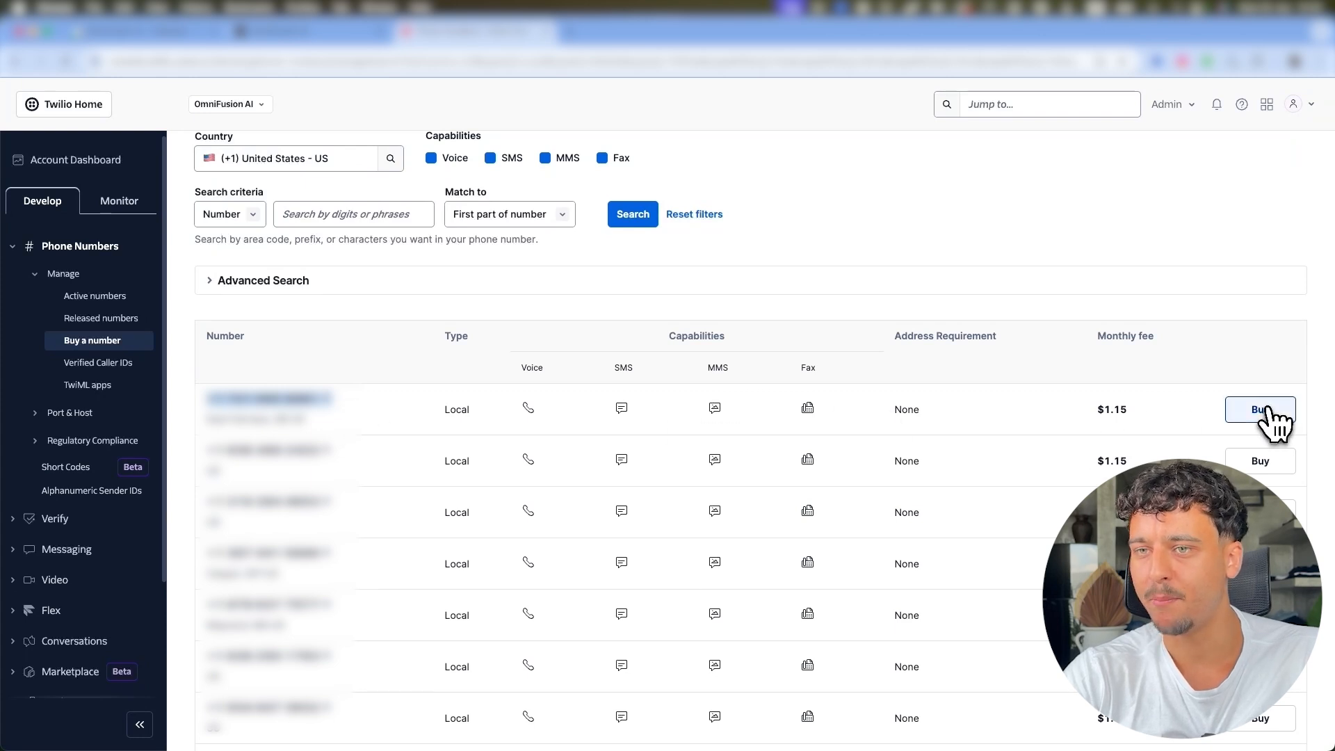
{"action": "left_click", "coordinate": [1259, 409]}
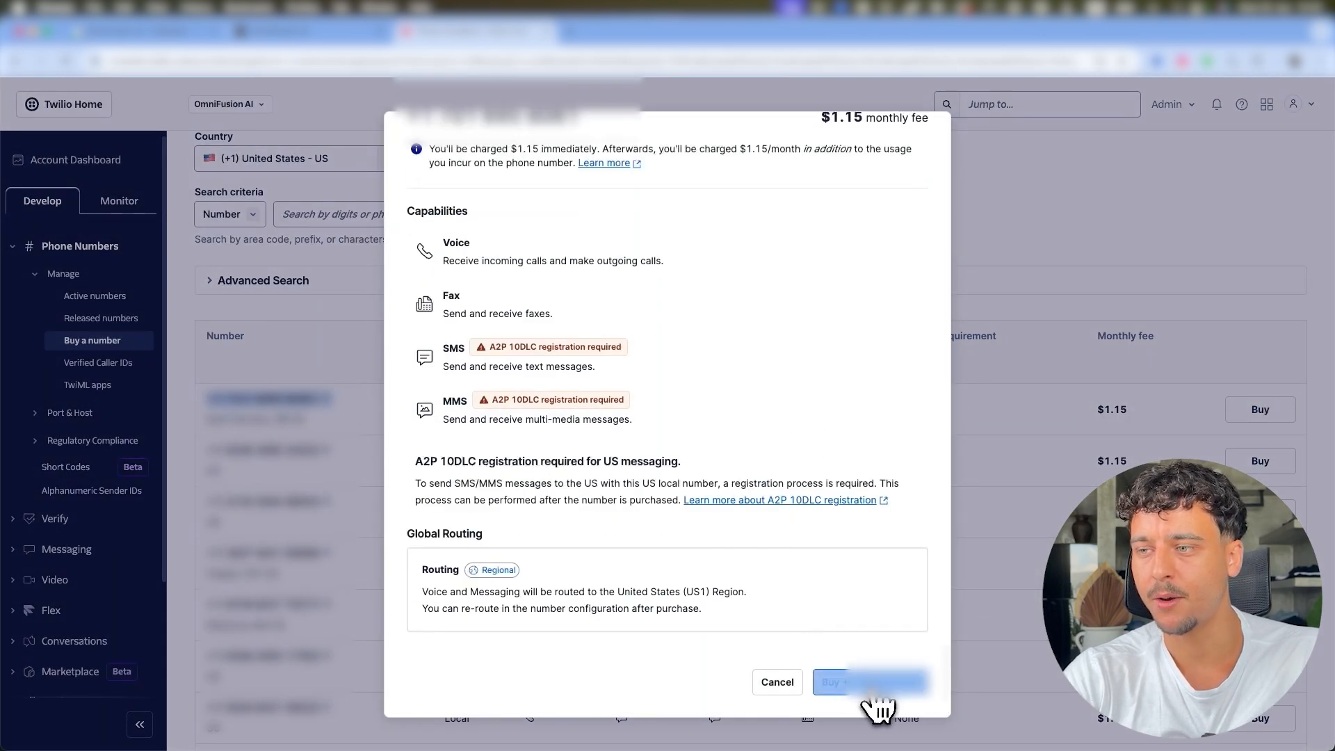
{"action": "left_click", "coordinate": [867, 681]}
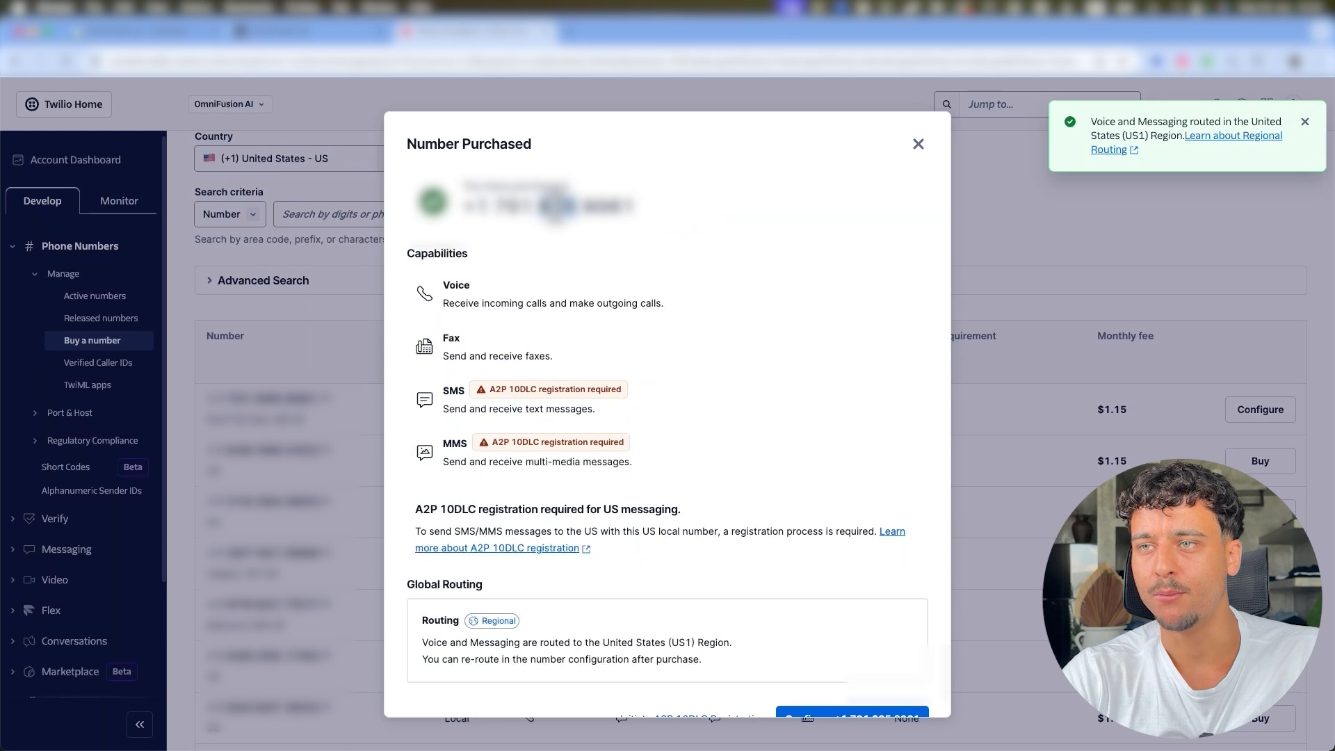
{"action": "left_click", "coordinate": [918, 143]}
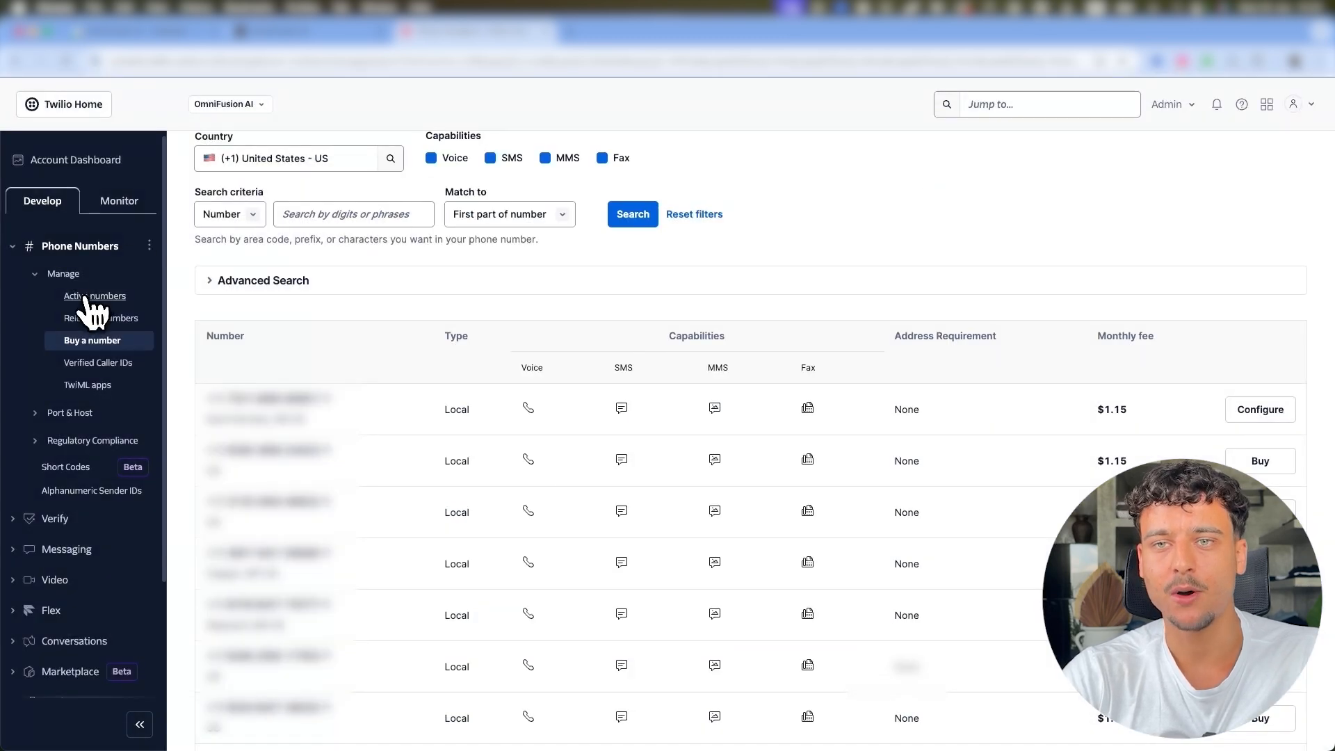
Give the new number the friendly name YouTube Tutorial WhatsApp 2 and save it.
{"action": "left_click", "coordinate": [94, 295]}
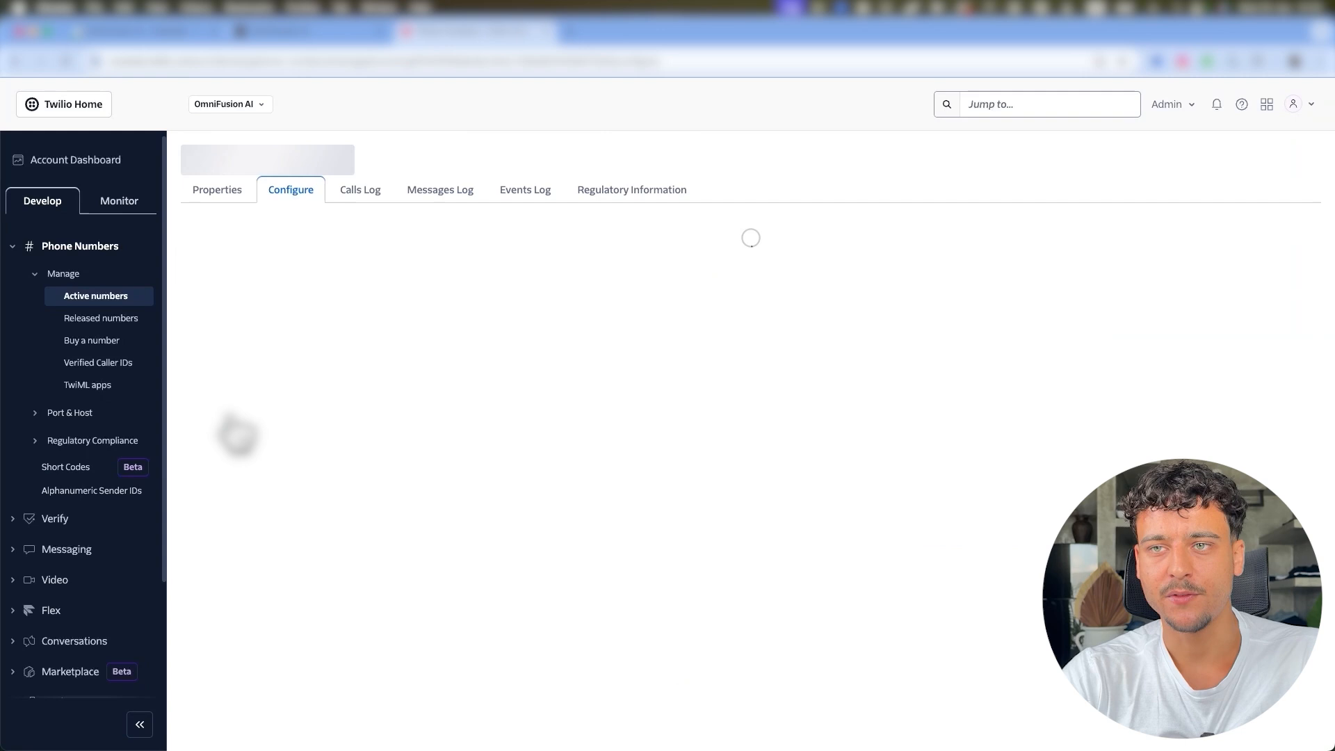
{"action": "left_click", "coordinate": [217, 189]}
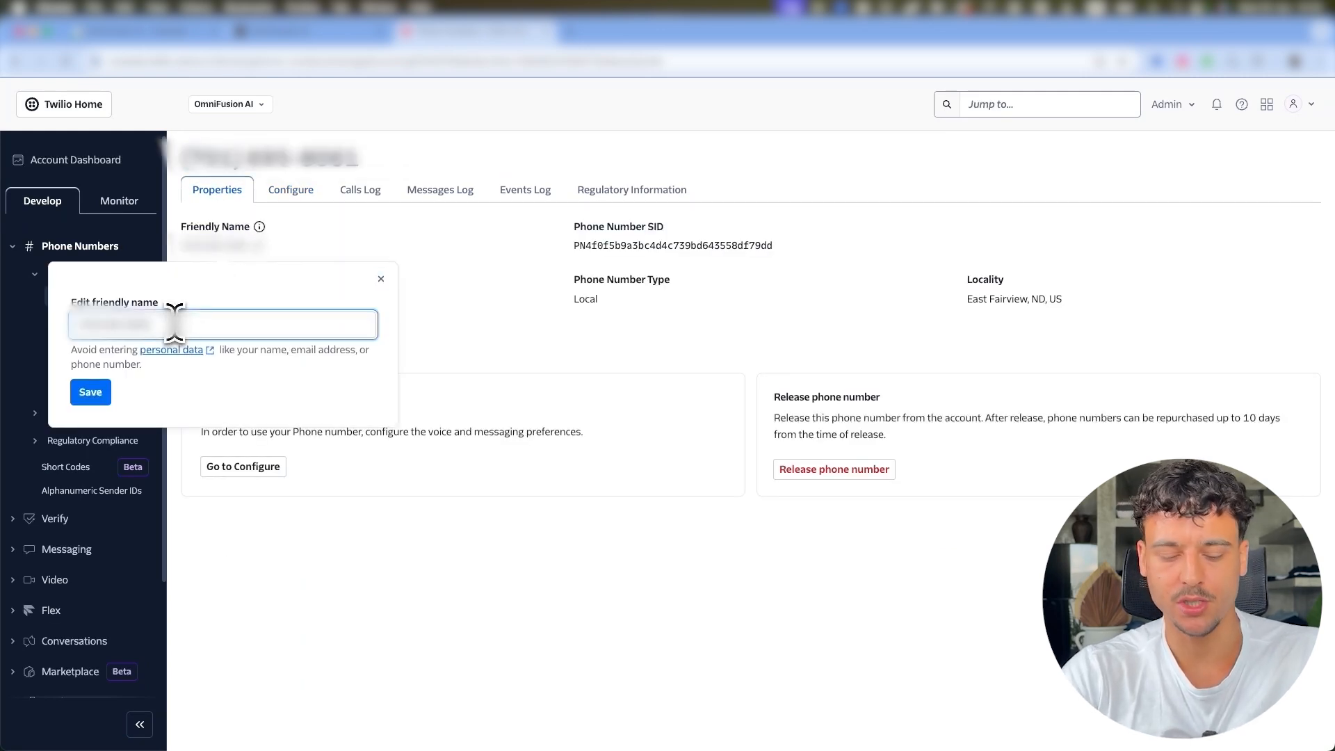
{"action": "type", "text": "YouTube Tutorial WhatsApp 2"}
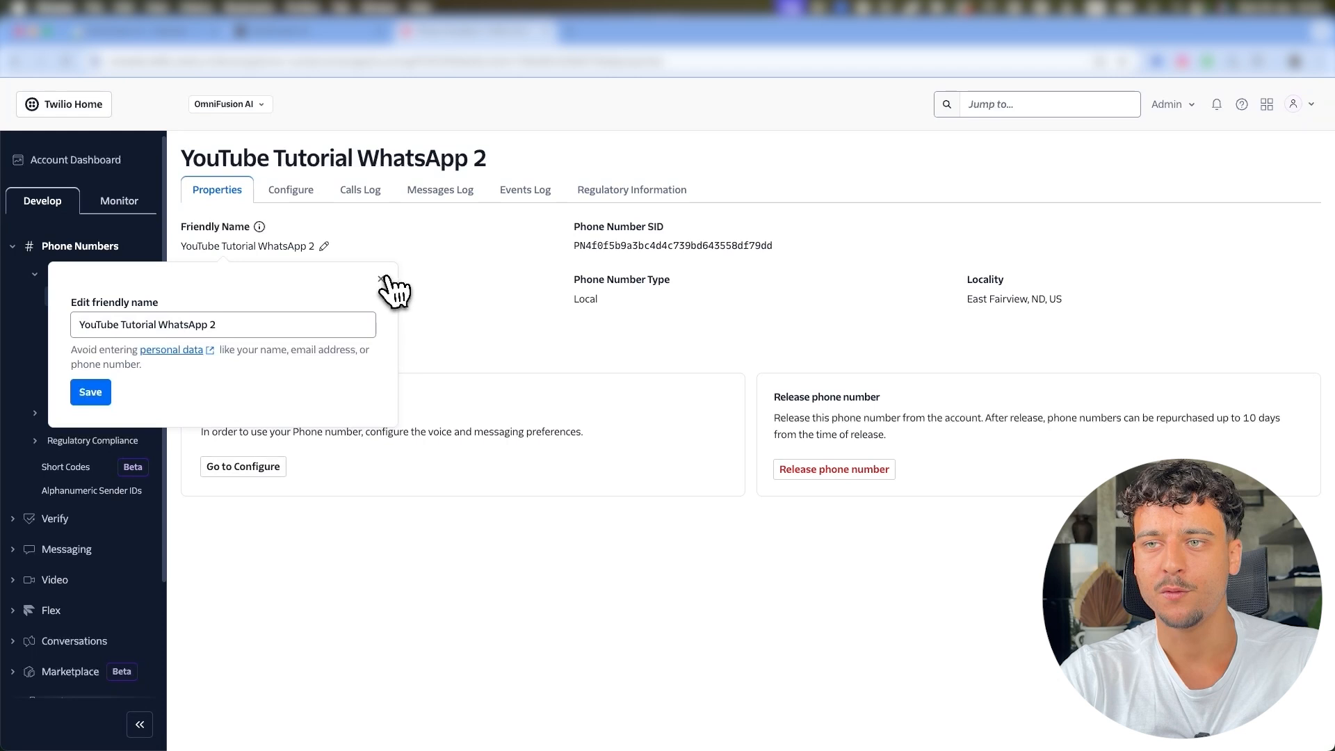
{"action": "left_click", "coordinate": [384, 277]}
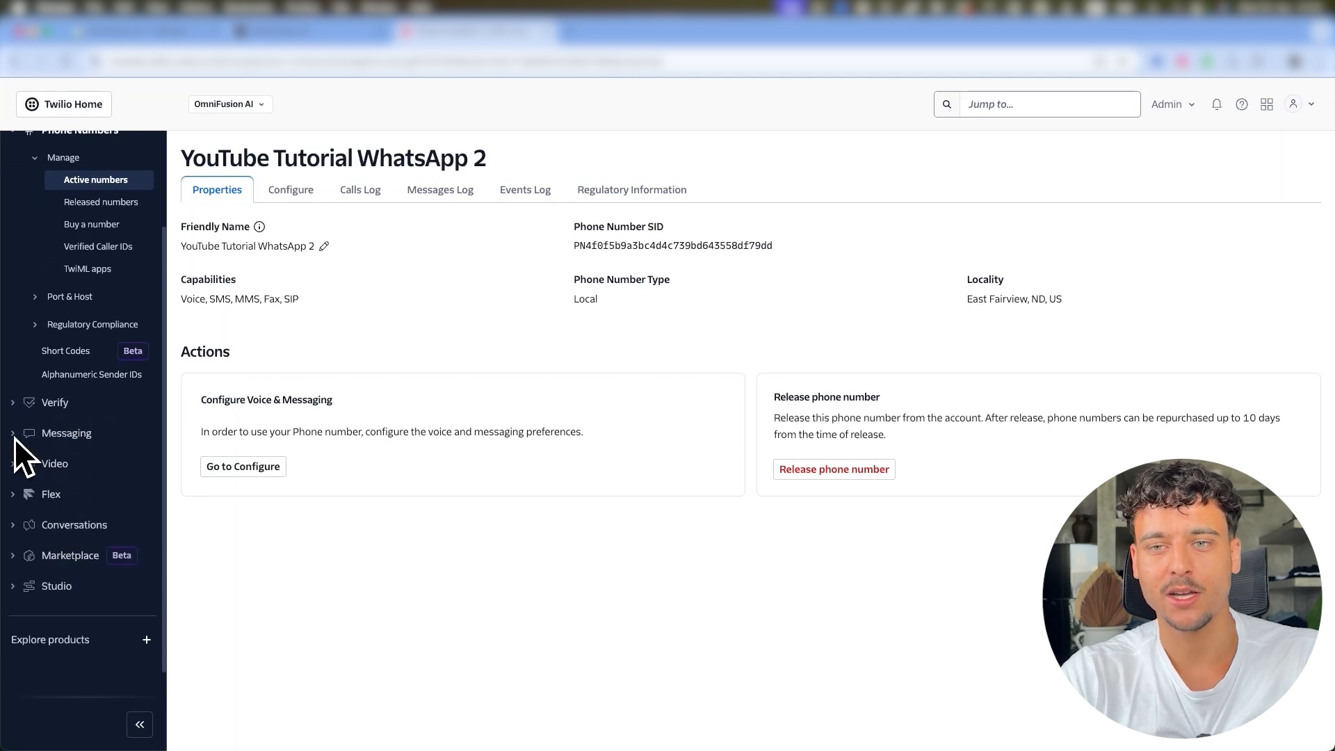
Start a WhatsApp sender in Twilio Messaging for the YouTube Tutorial WhatsApp 2 number.
{"action": "left_click", "coordinate": [65, 433]}
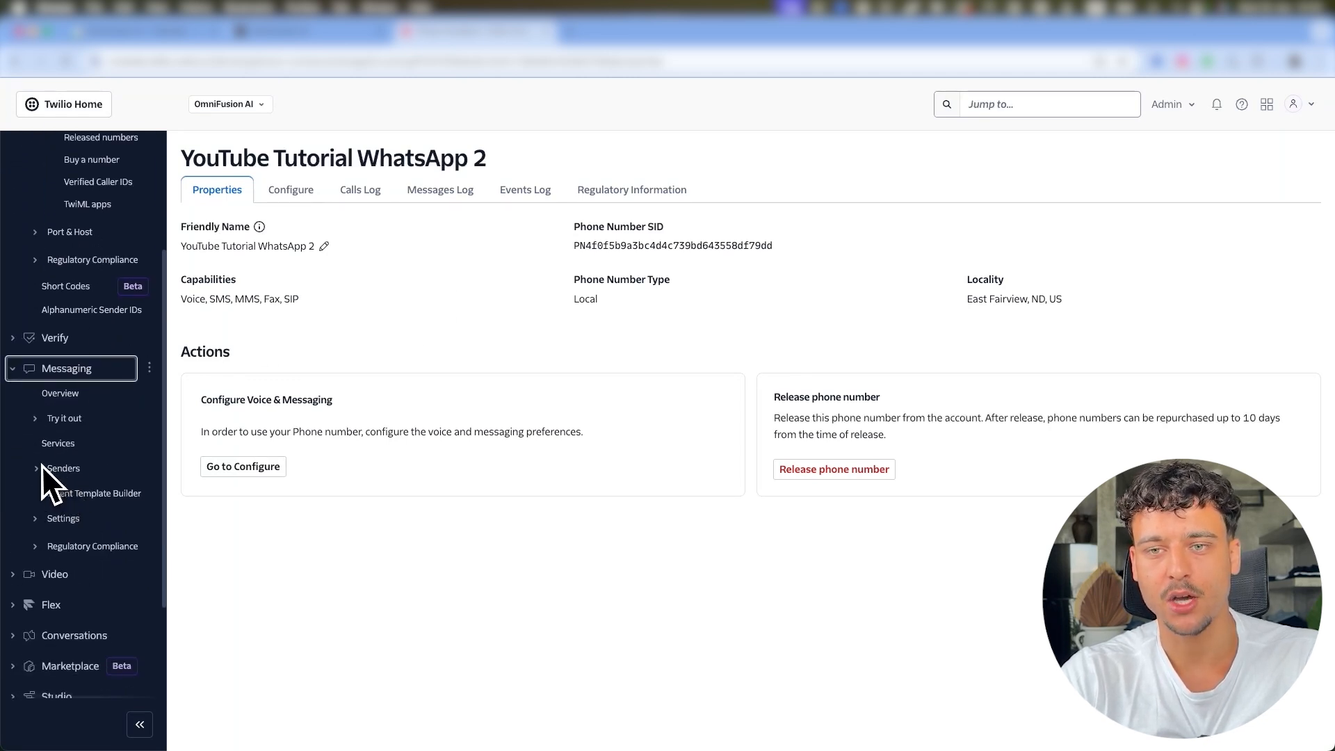
{"action": "left_click", "coordinate": [62, 468]}
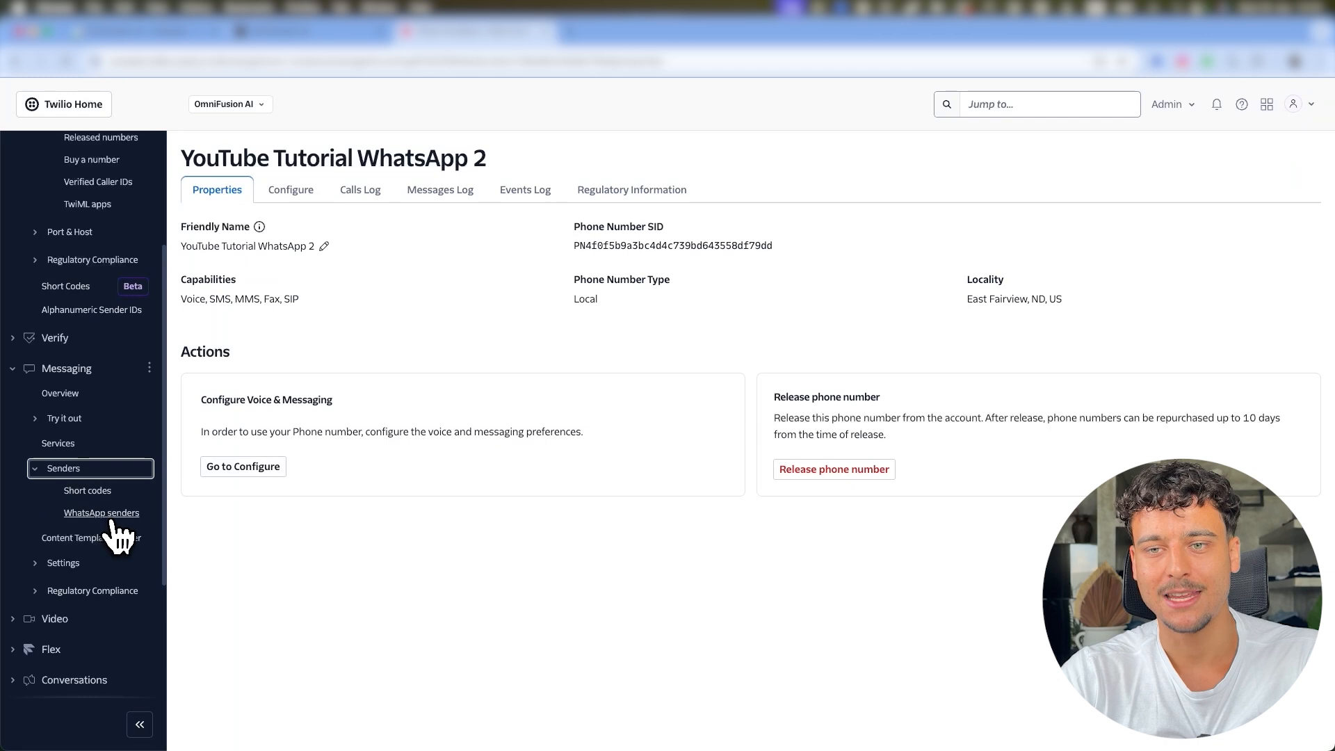
{"action": "left_click", "coordinate": [100, 513]}
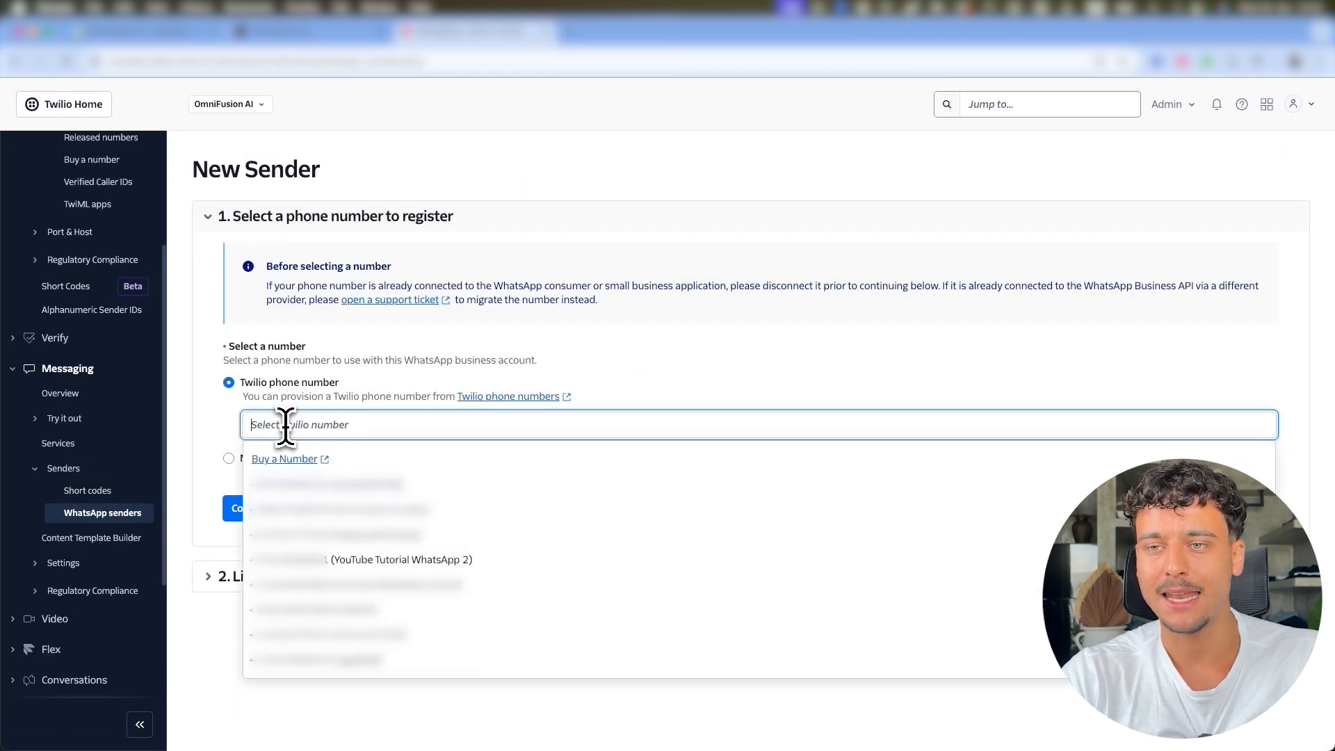
{"action": "mouse_move", "coordinate": [331, 566]}
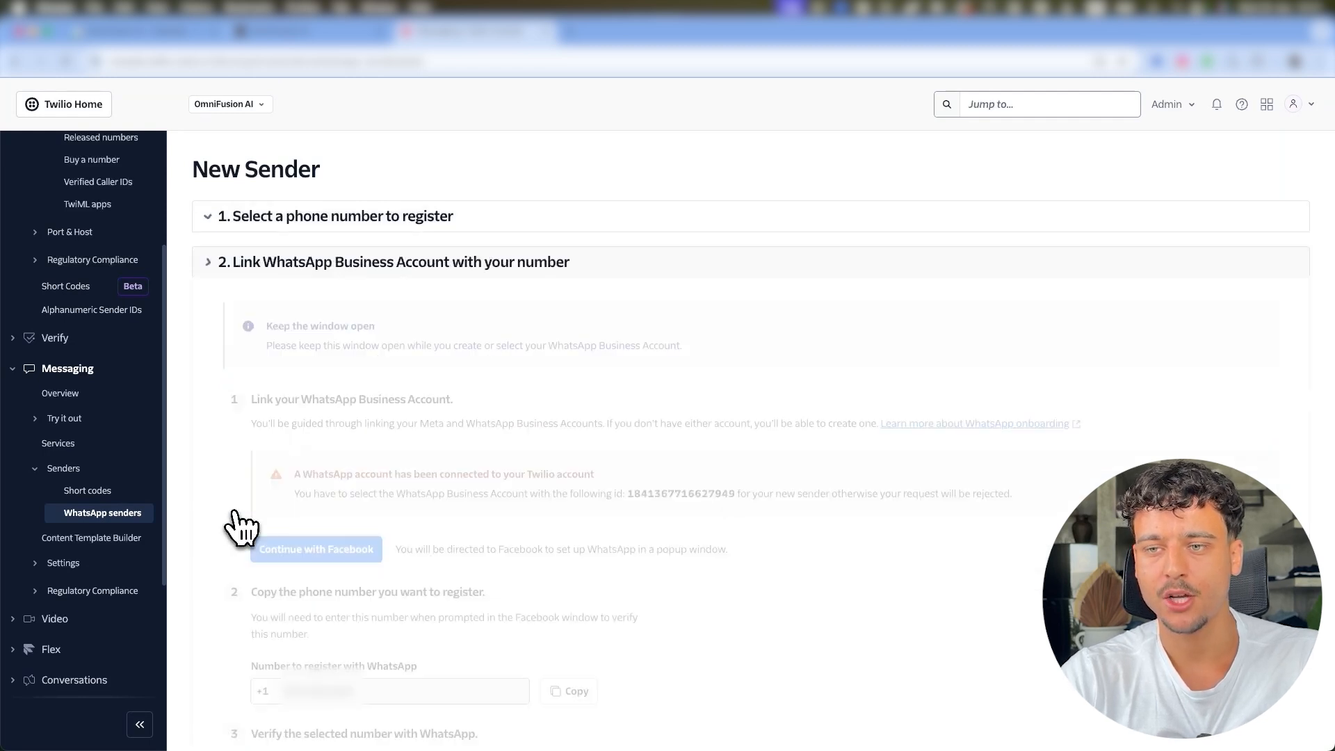
{"action": "scroll", "scroll_direction": "down", "scroll_amount": 3}
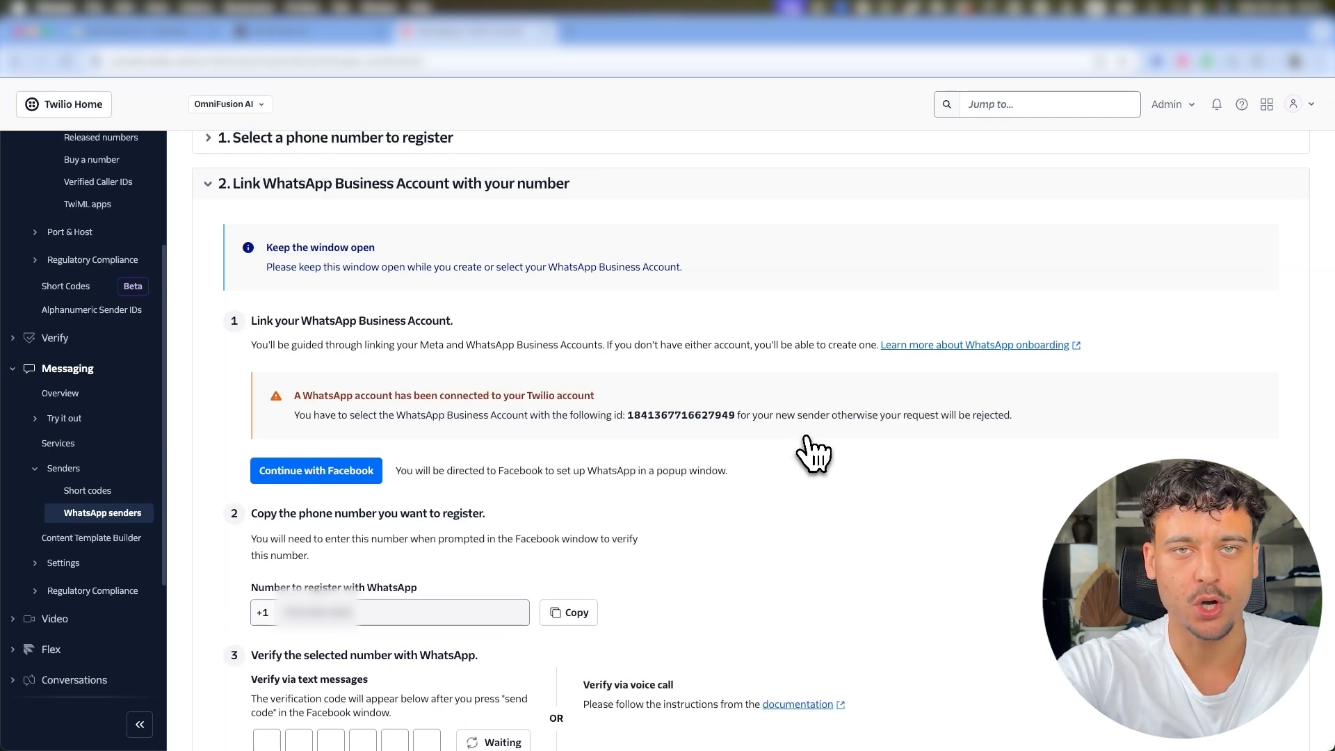
{"action": "scroll", "scroll_direction": "down", "scroll_amount": 3}
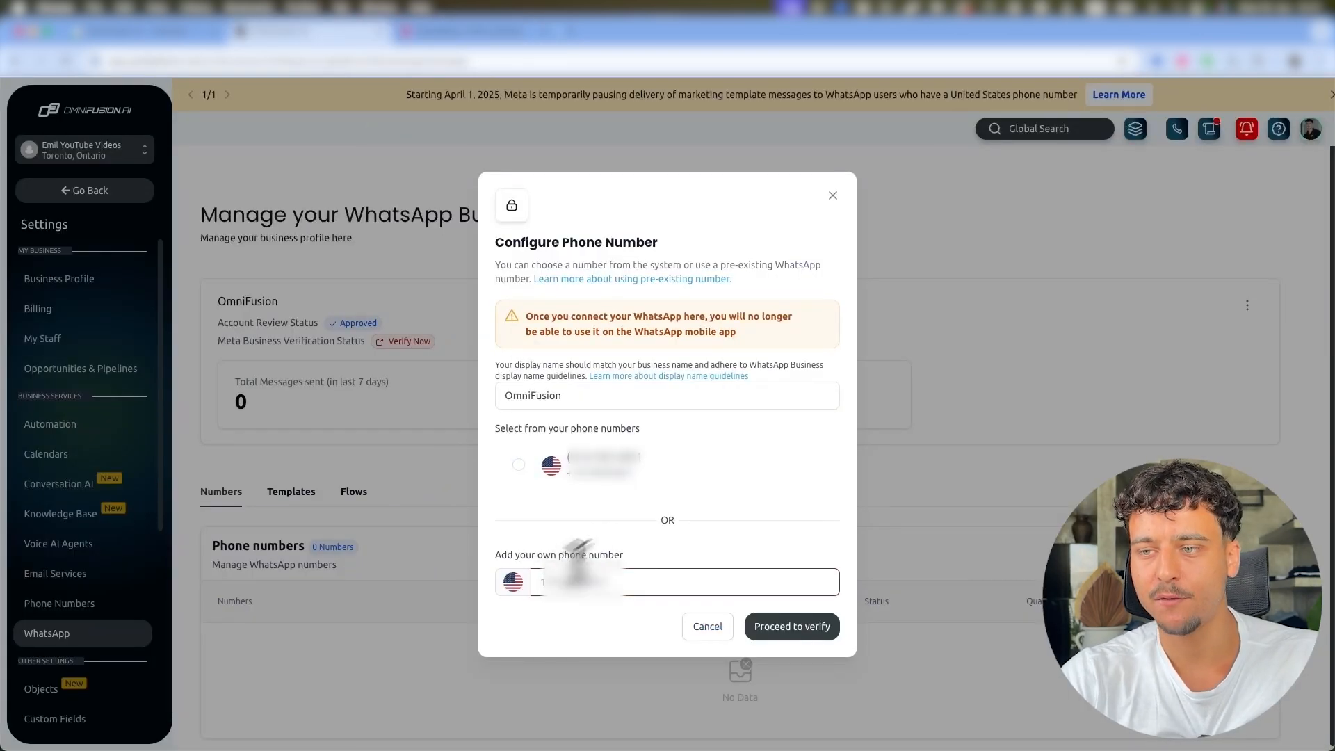
{"action": "left_click", "coordinate": [614, 581]}
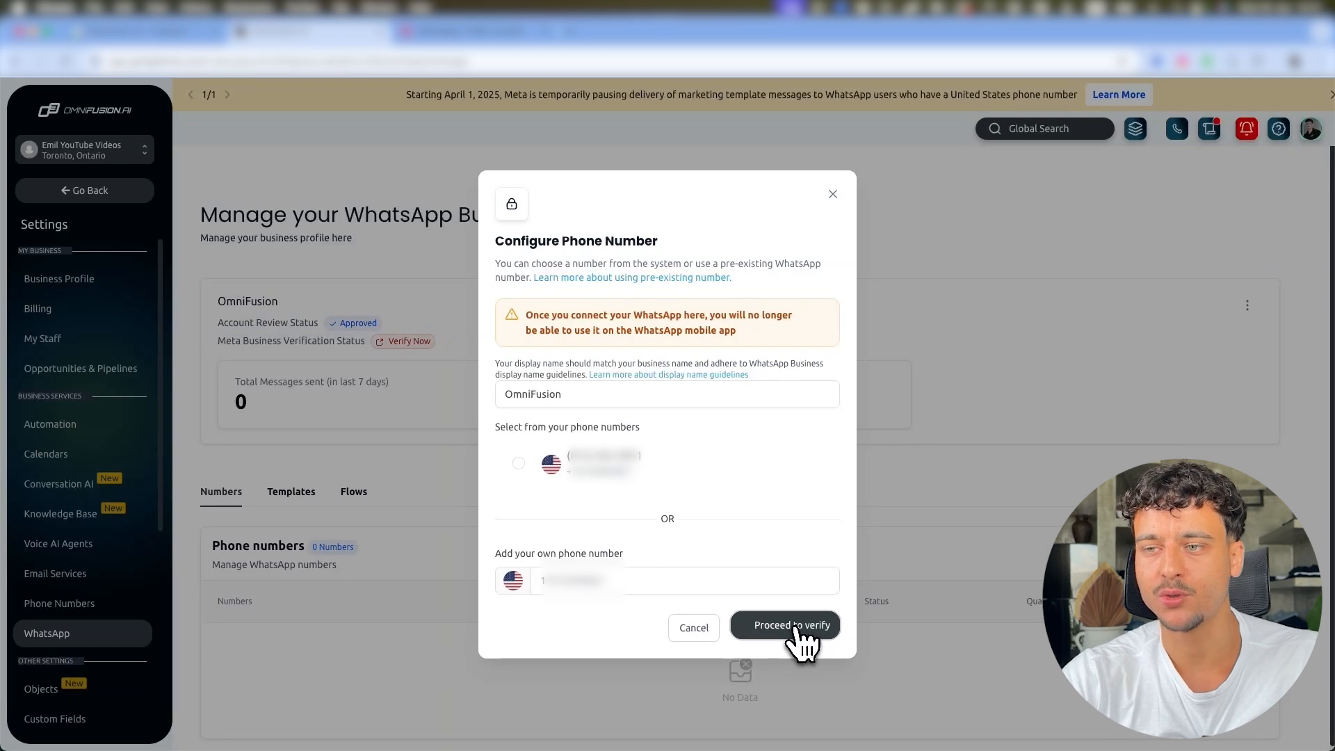
{"action": "left_click", "coordinate": [784, 624]}
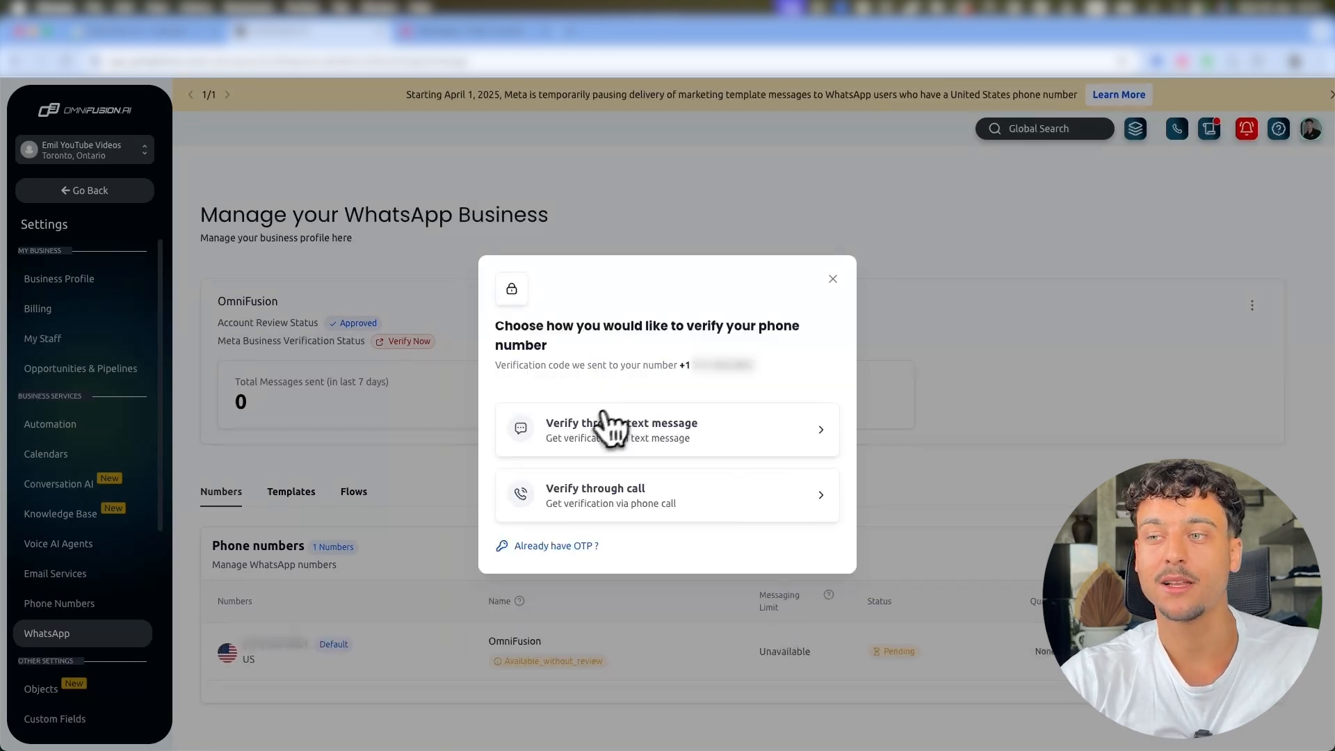
{"action": "left_click", "coordinate": [666, 430]}
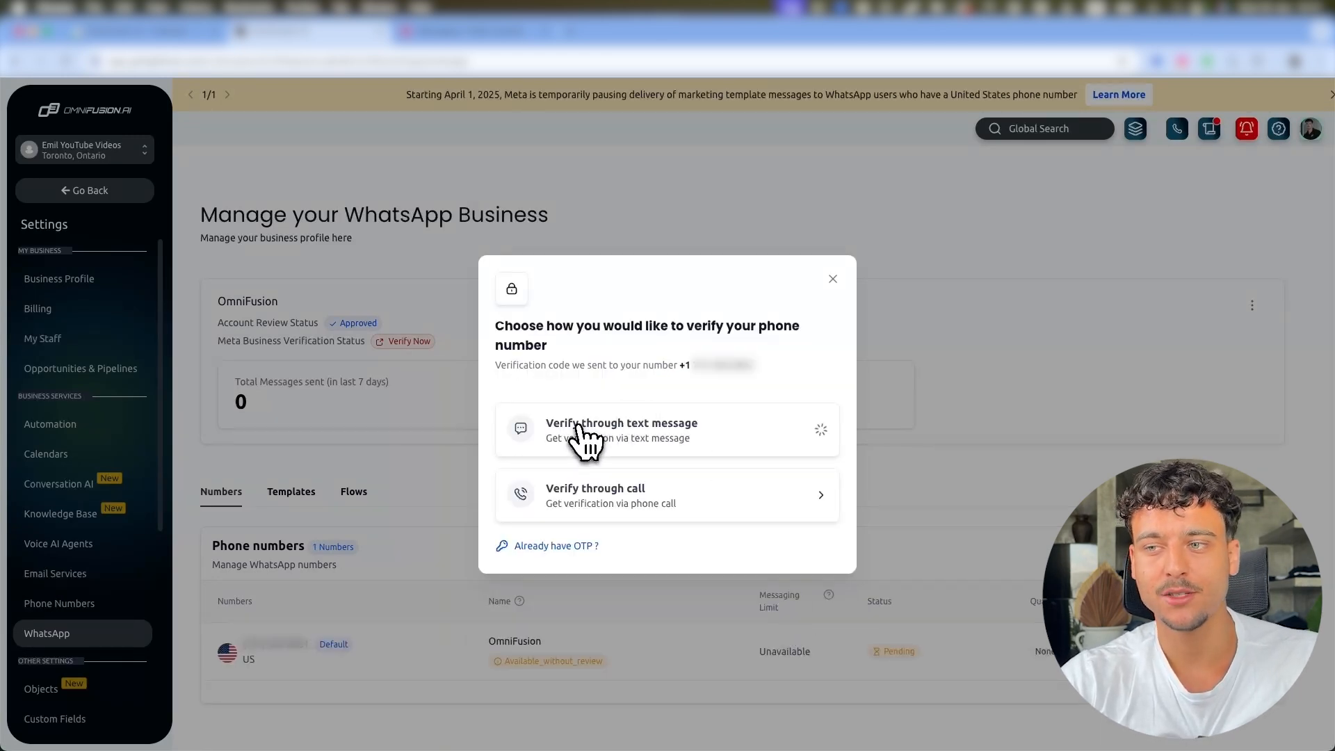
{"action": "left_click", "coordinate": [621, 429]}
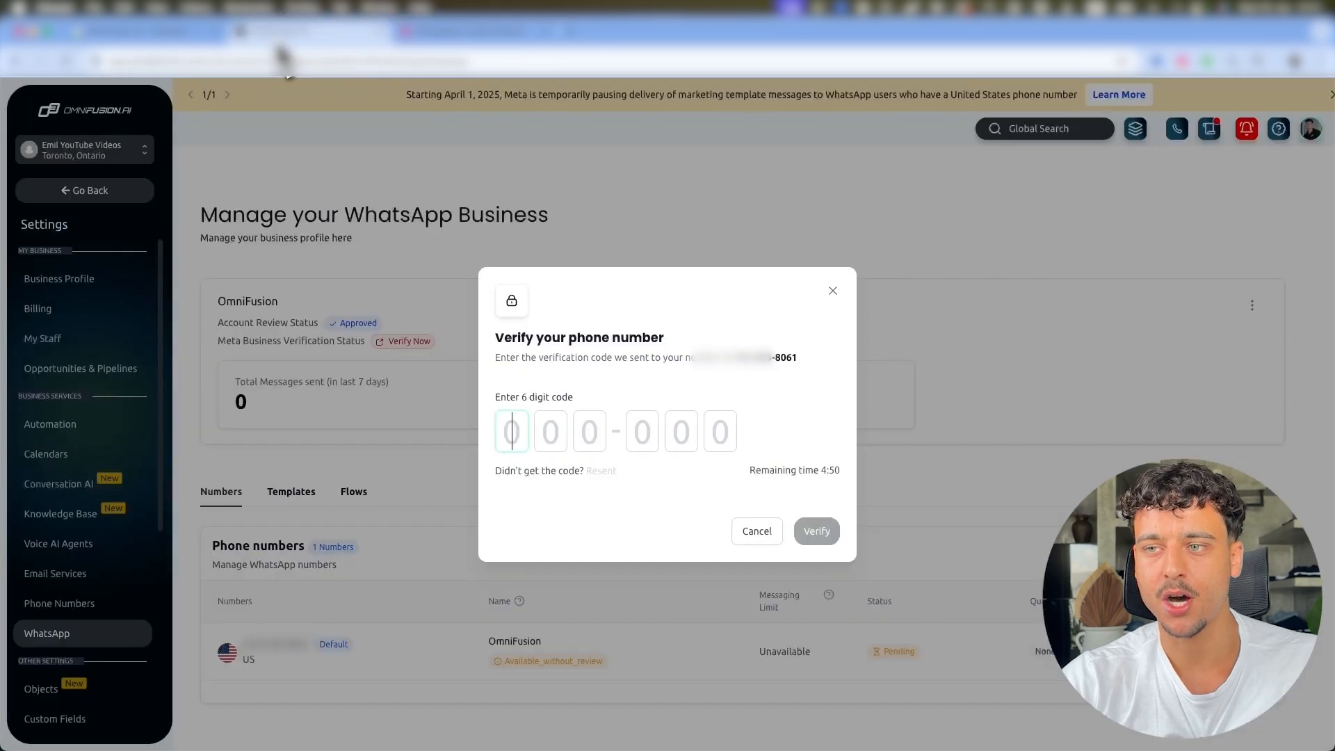
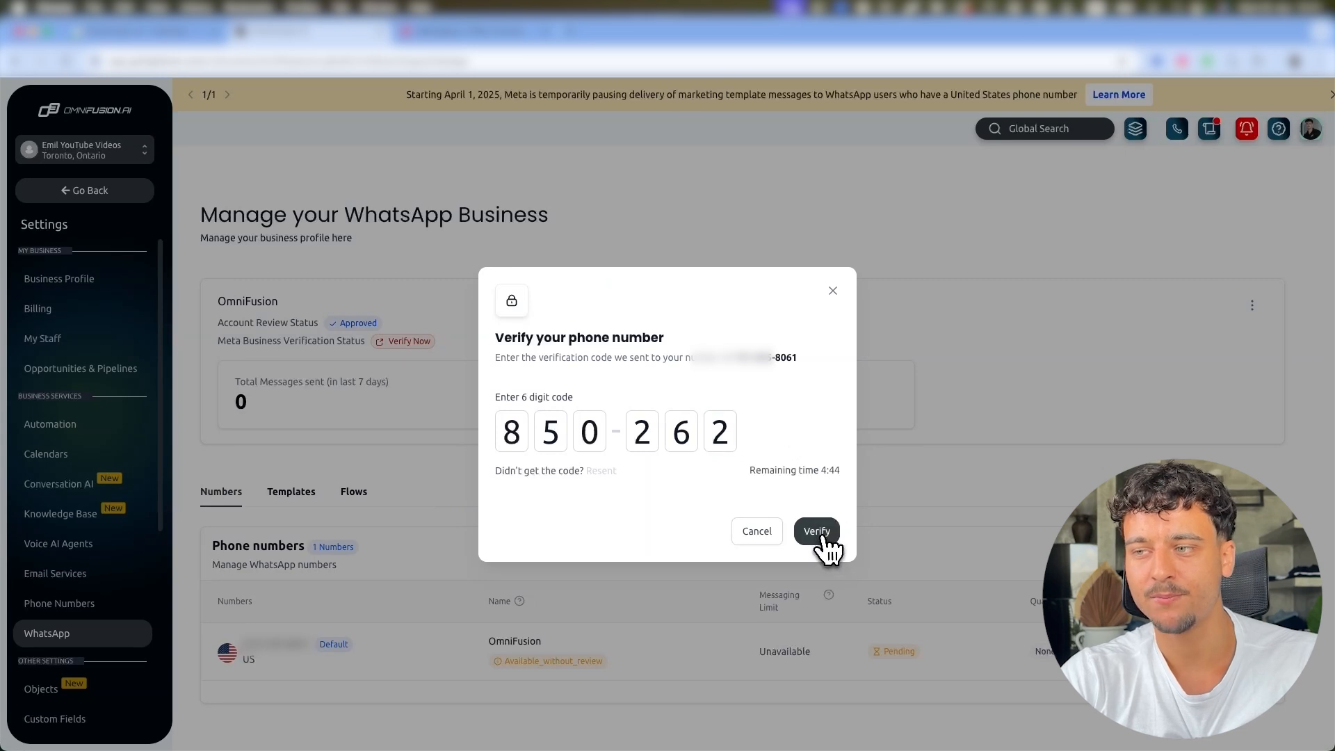
{"action": "left_click", "coordinate": [815, 529]}
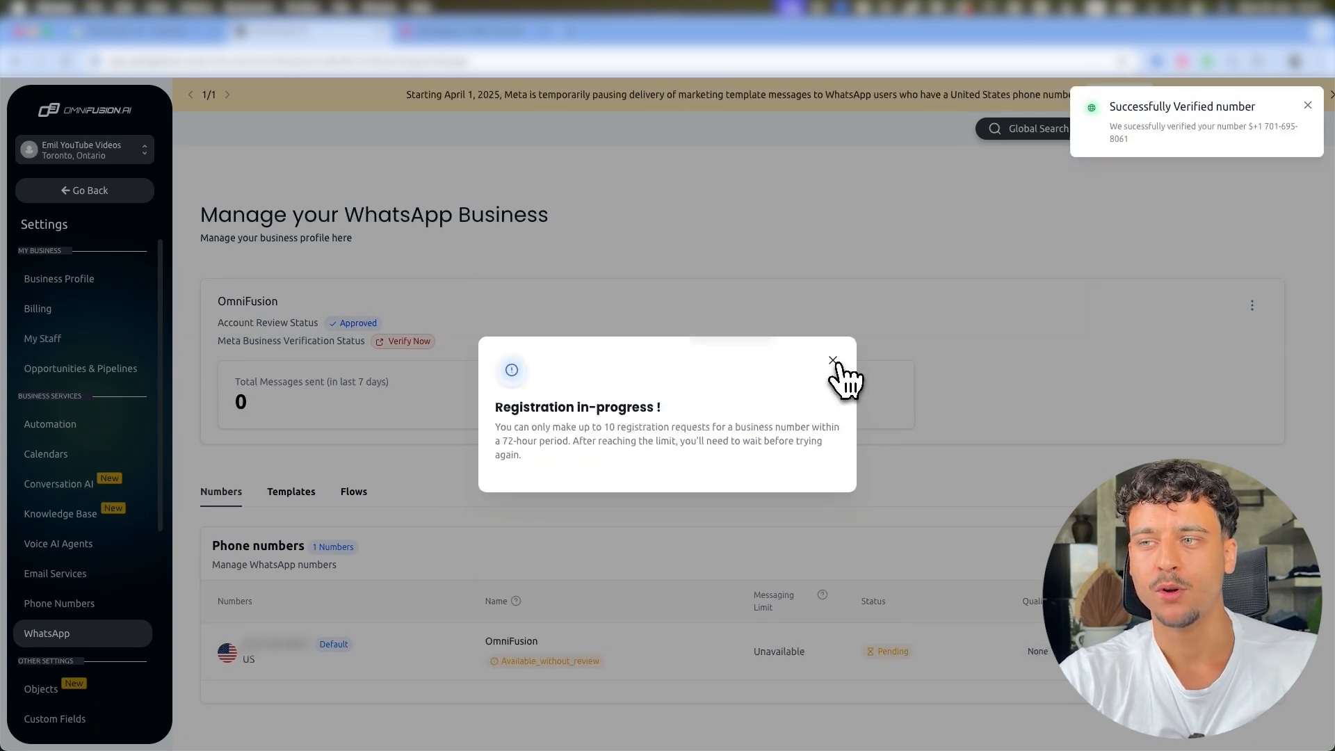
Dismiss the registration notice and success toast so the number shows Connected.
{"action": "left_click", "coordinate": [832, 362]}
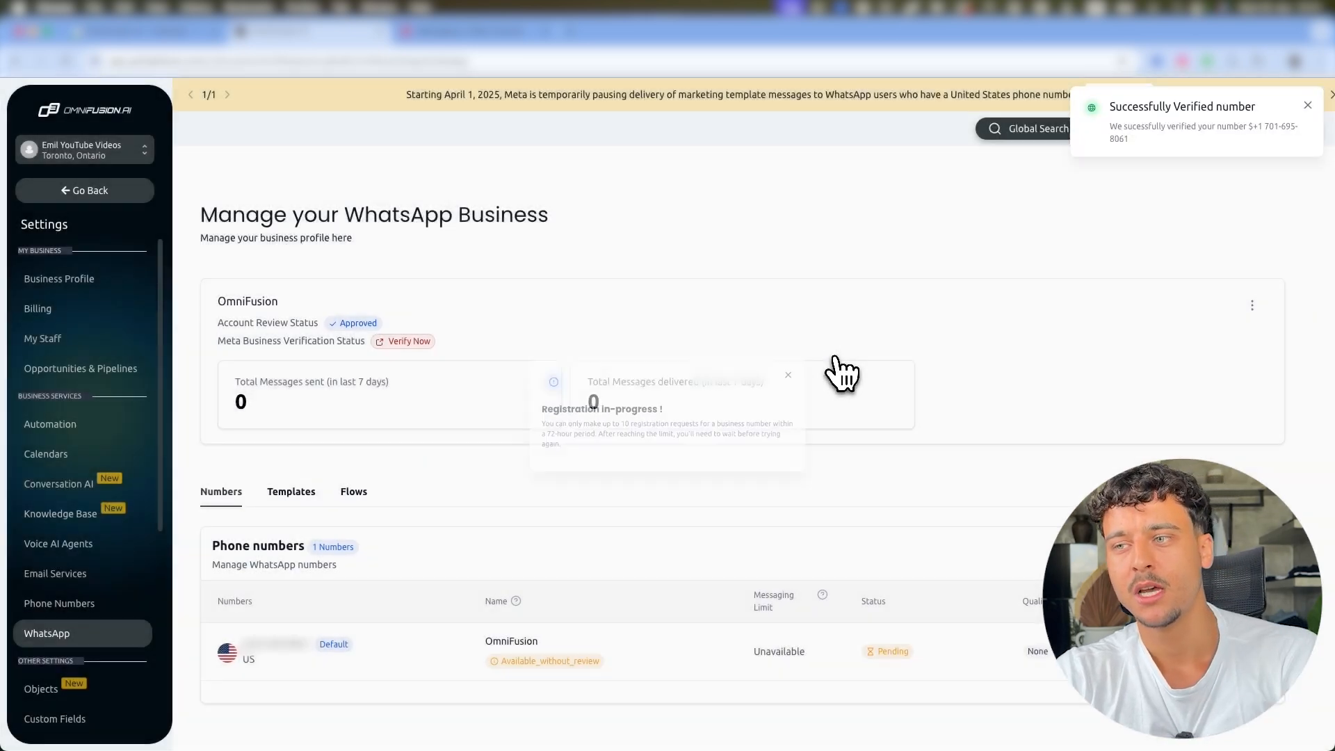
{"action": "left_click", "coordinate": [787, 374]}
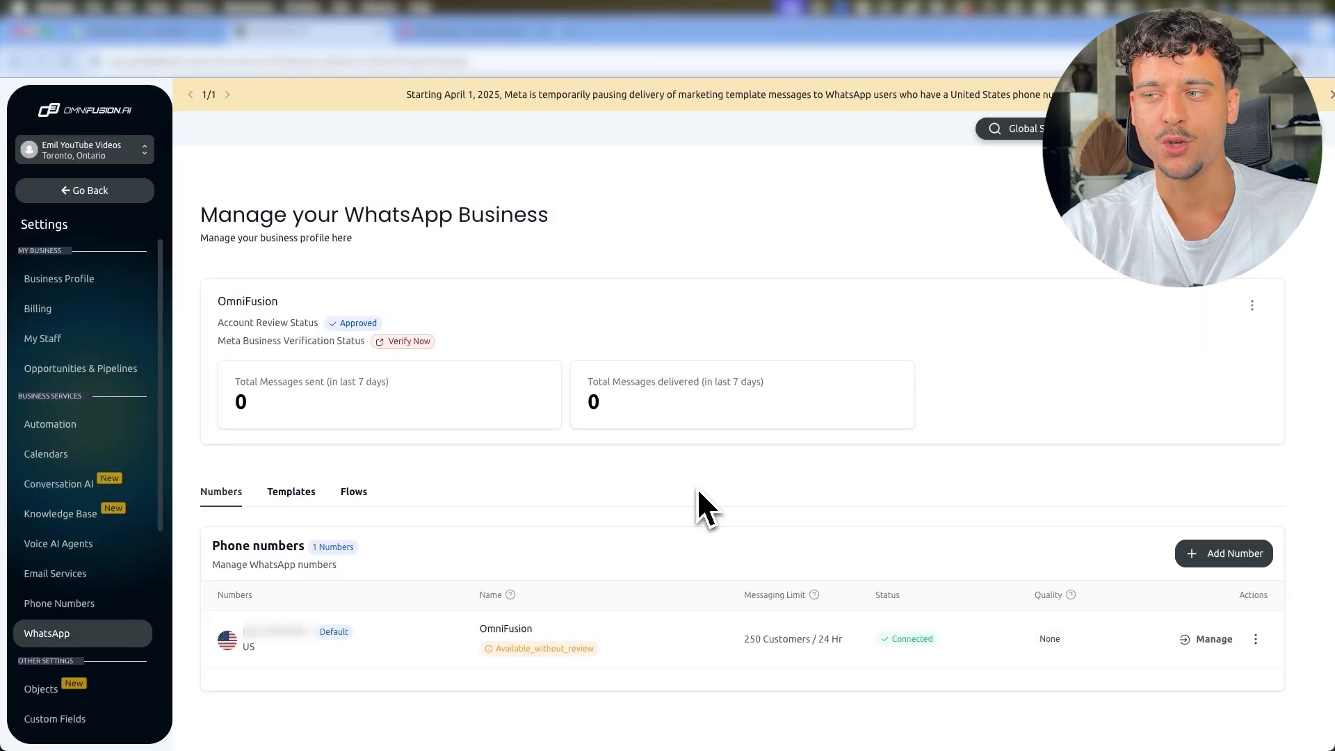
{"action": "mouse_move", "coordinate": [912, 638]}
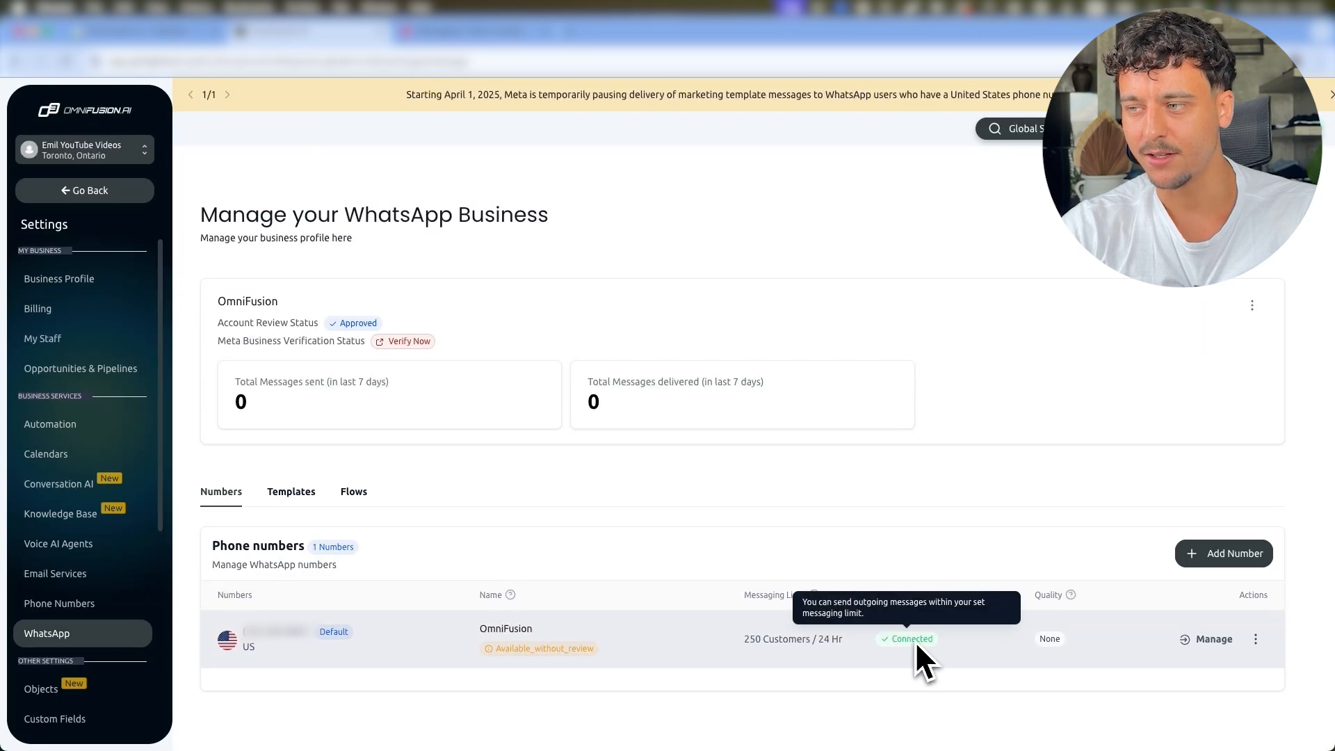
{"action": "mouse_move", "coordinate": [727, 553]}
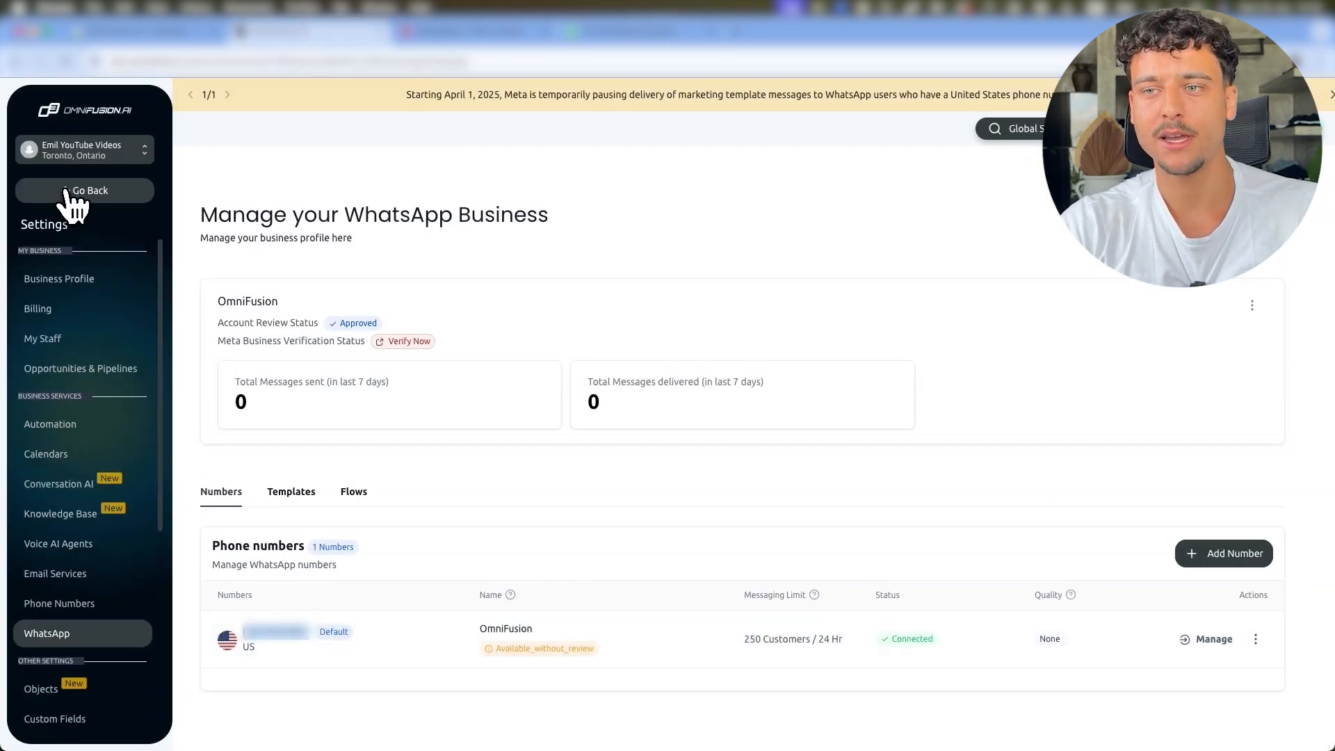
Leave settings and open the Conversations inbox to review the WhatsApp thread.
{"action": "left_click", "coordinate": [91, 191]}
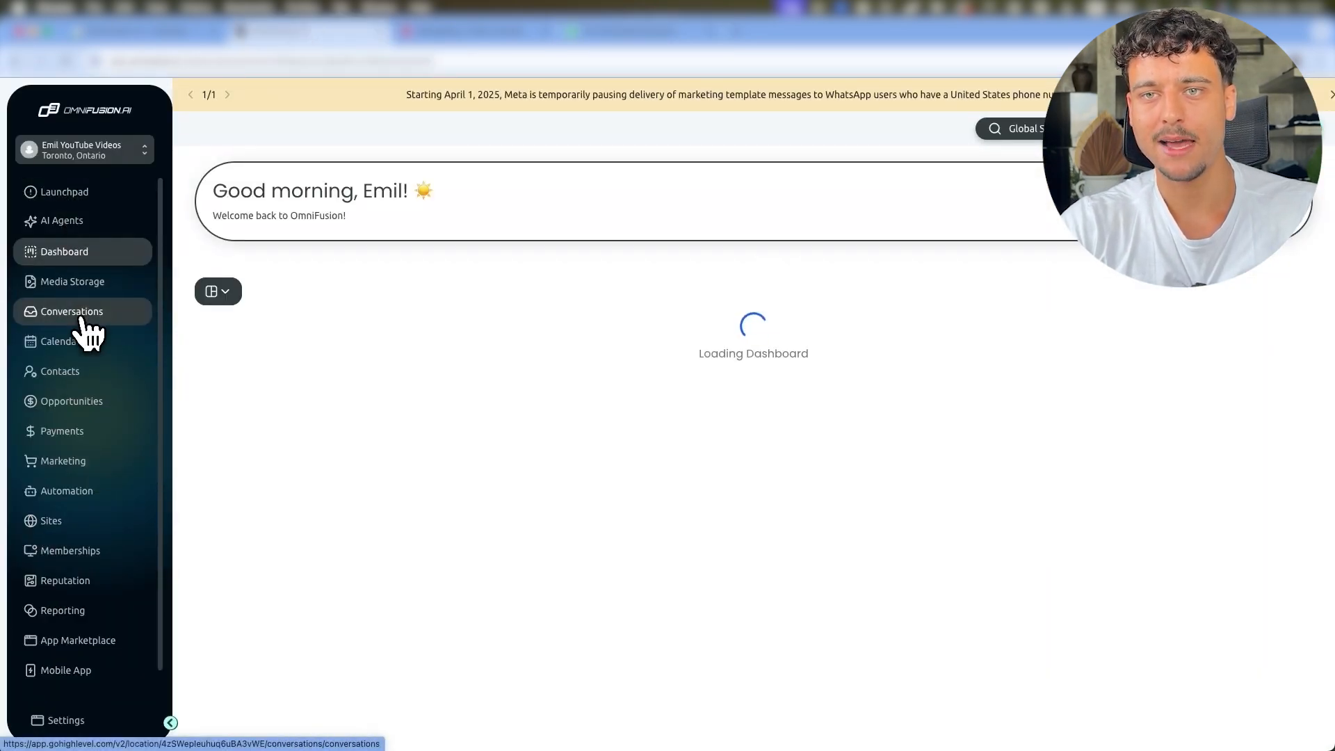
{"action": "left_click", "coordinate": [71, 310]}
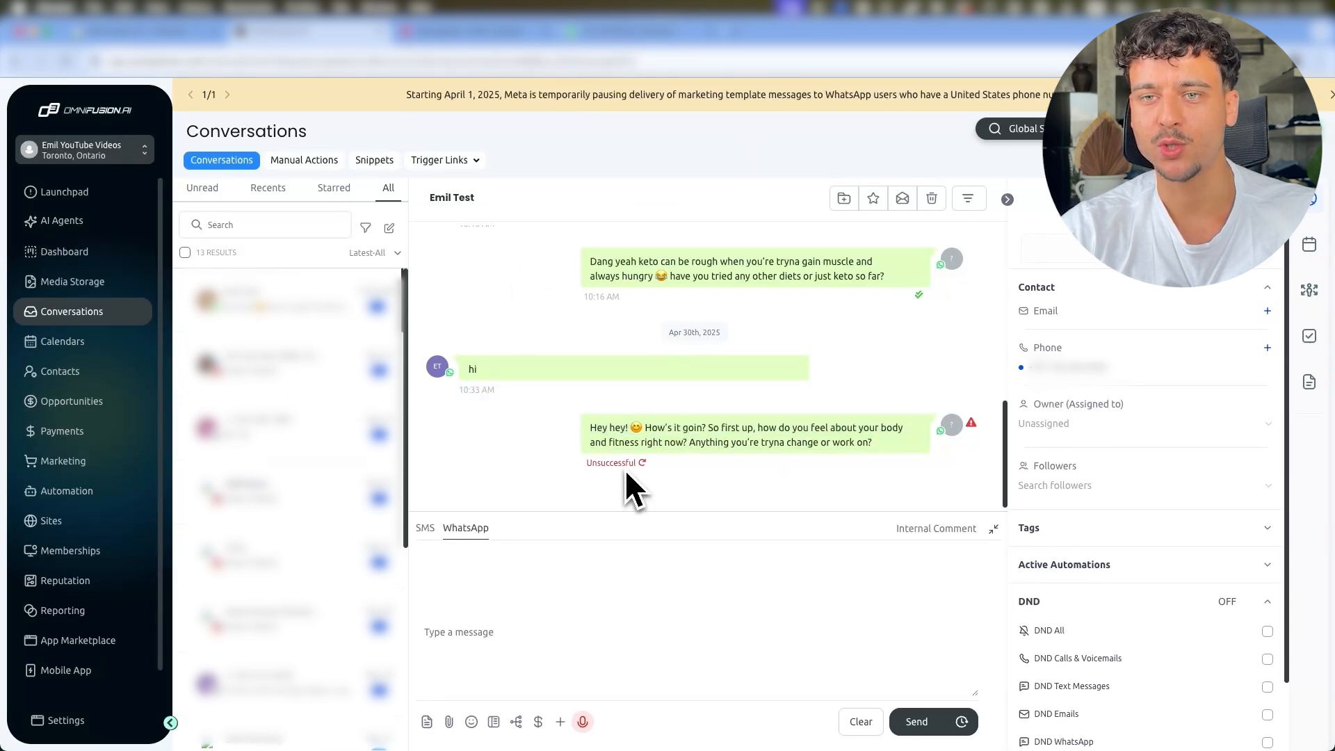
{"action": "mouse_move", "coordinate": [706, 450]}
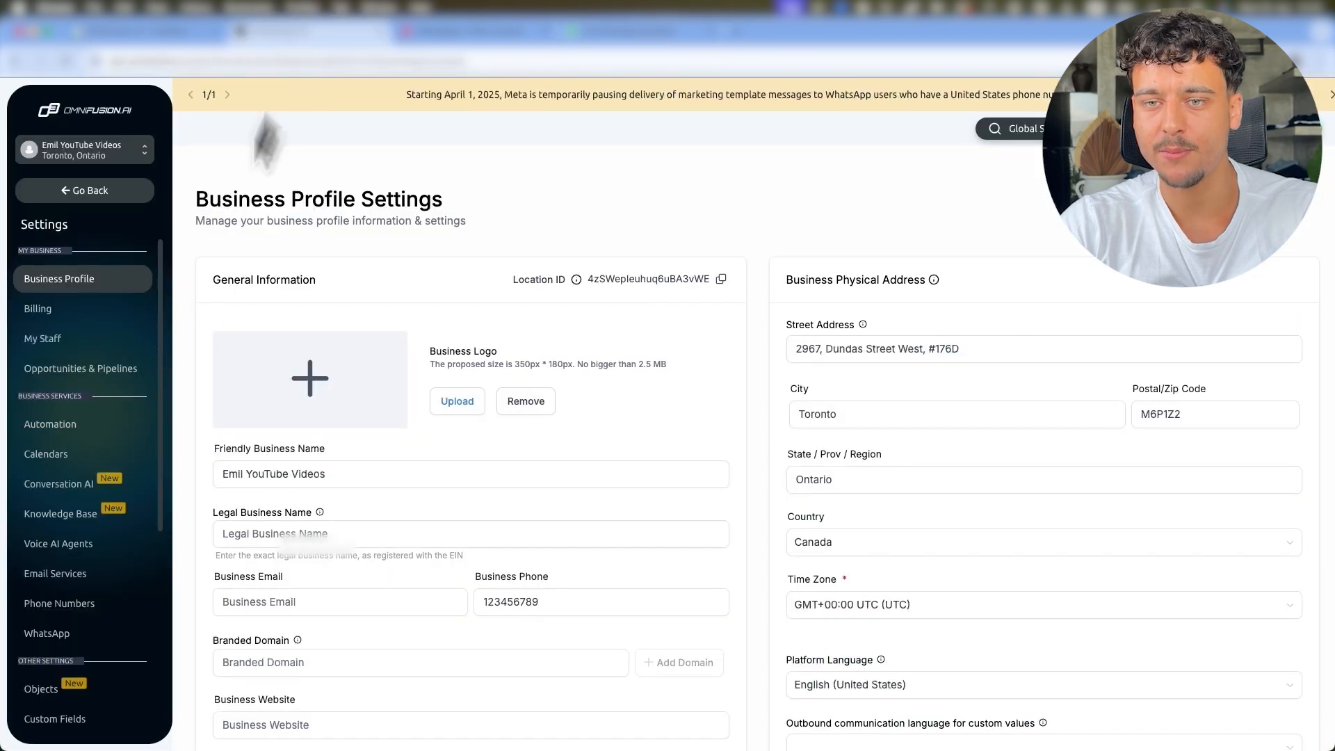
Manage the connected WhatsApp number and review its Profile page details.
{"action": "left_click", "coordinate": [47, 633]}
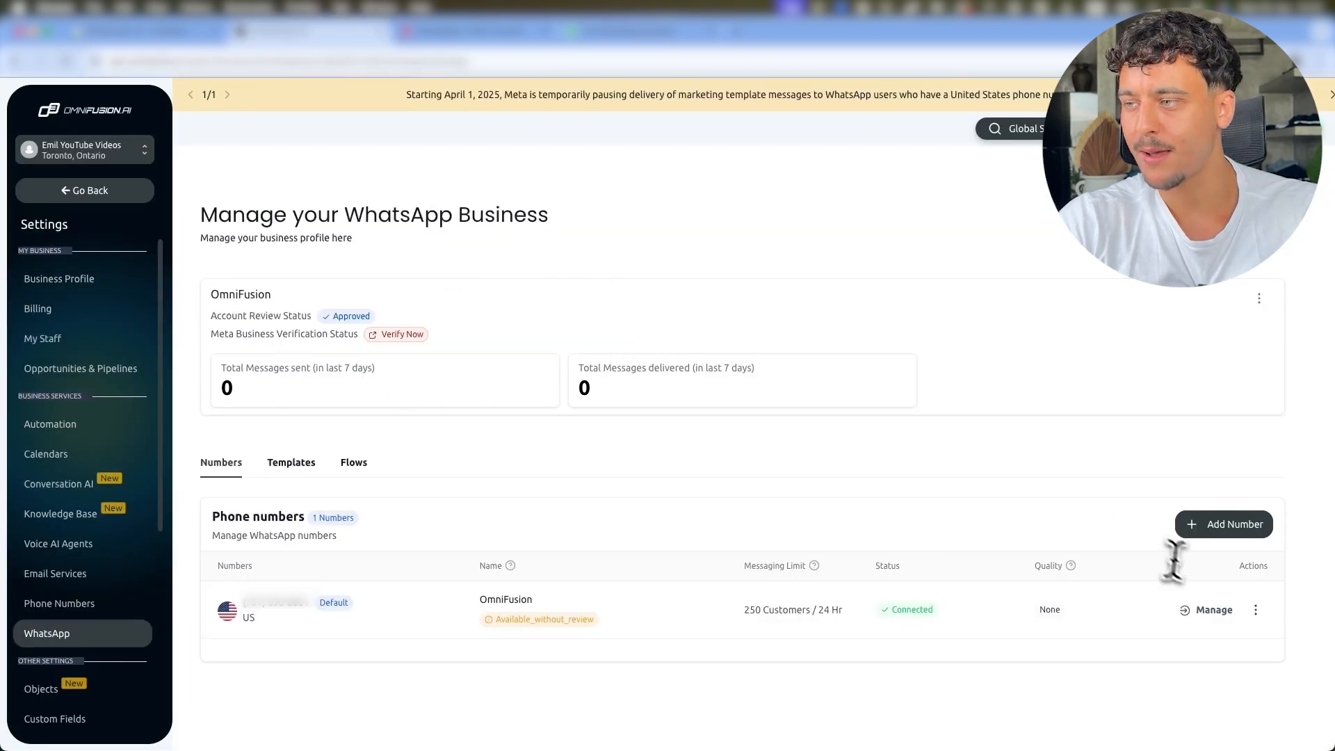
{"action": "left_click", "coordinate": [1209, 609]}
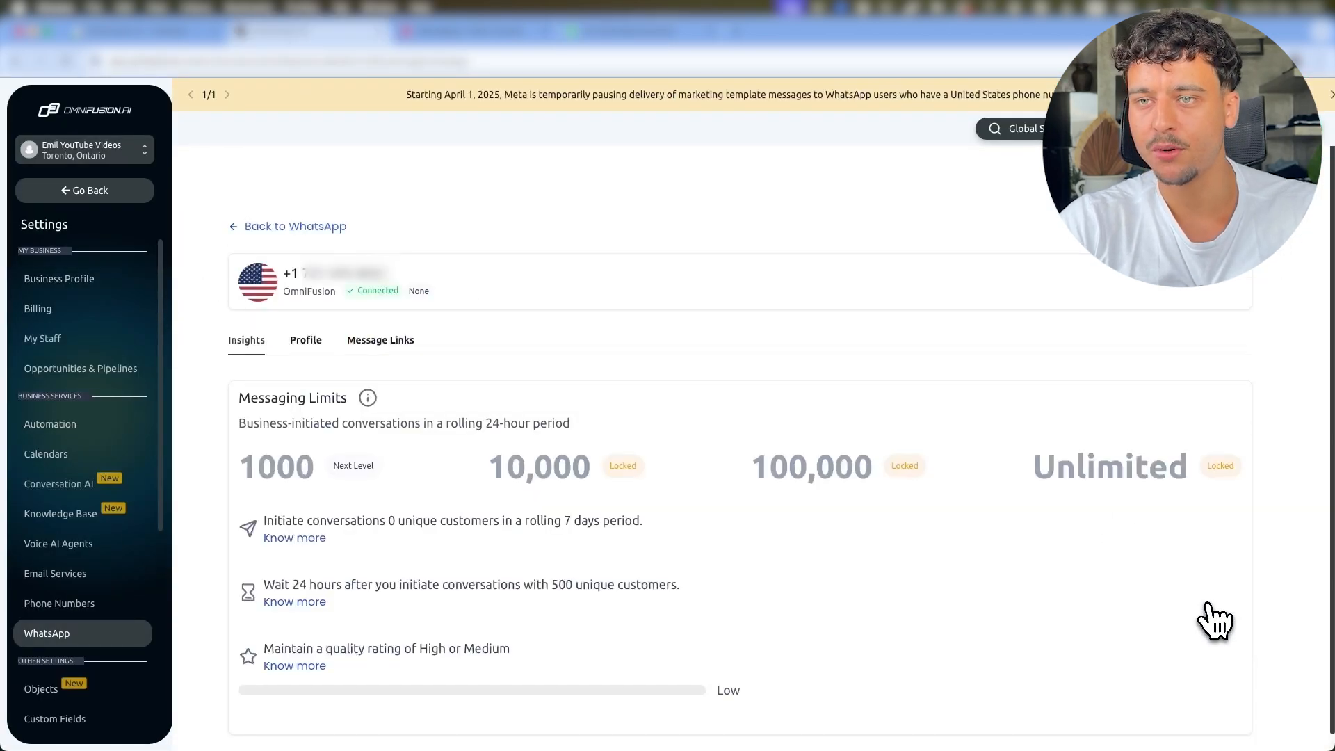
{"action": "left_click", "coordinate": [304, 339]}
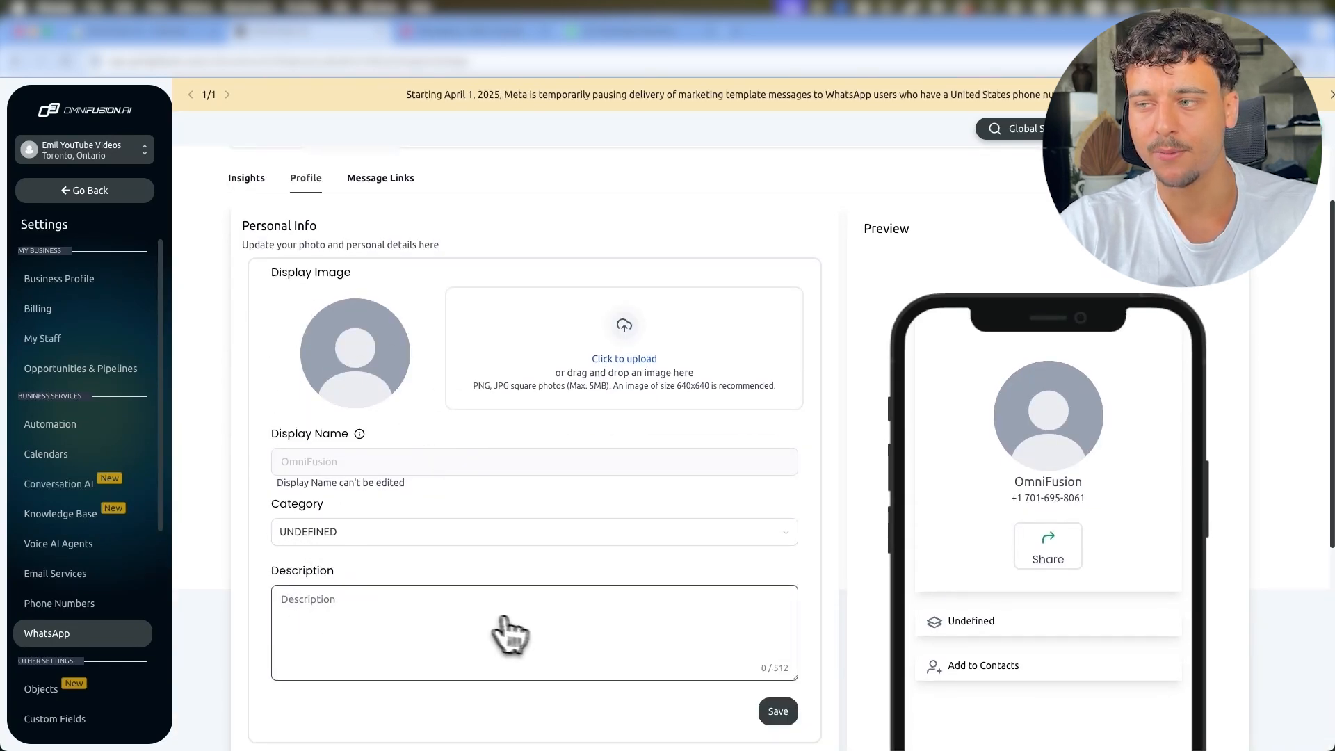
{"action": "scroll", "scroll_direction": "down", "scroll_amount": 3}
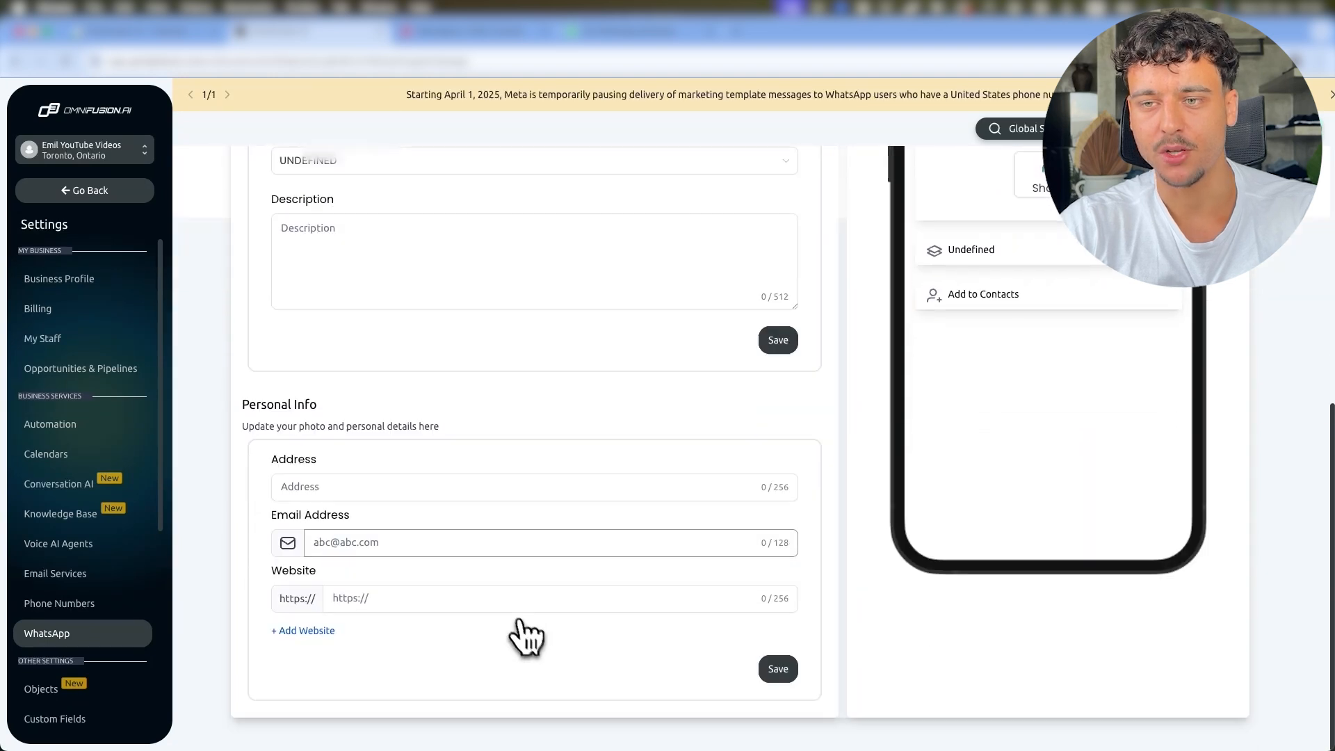